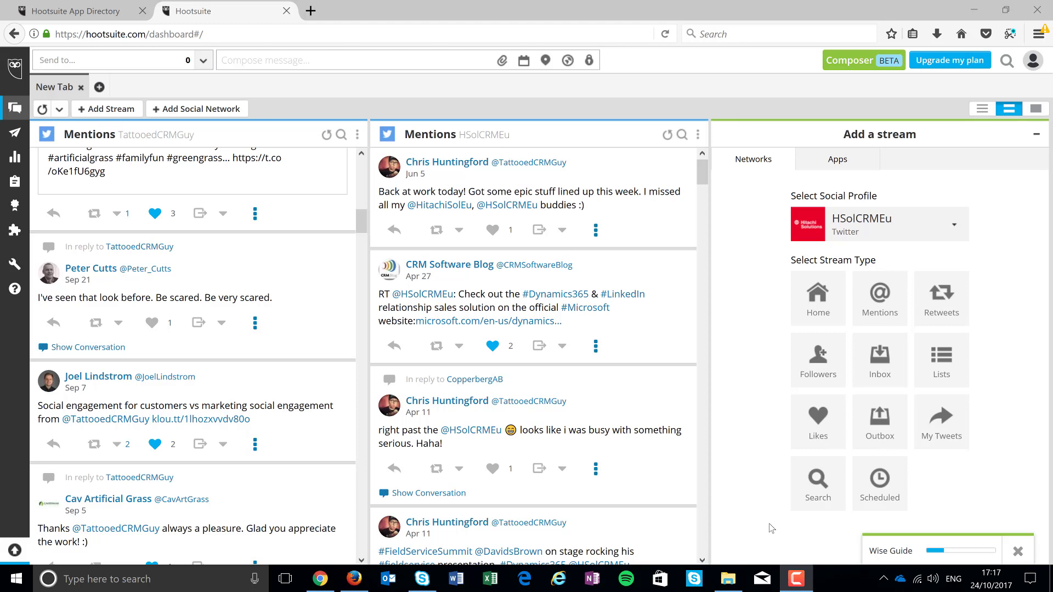
mouse_move(756, 488)
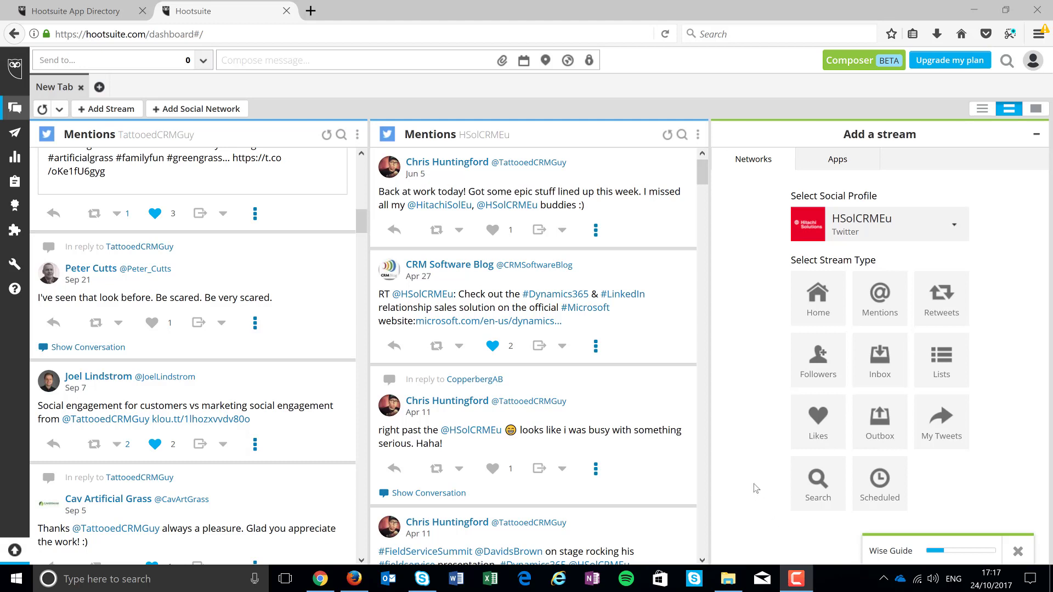
mouse_move(730, 437)
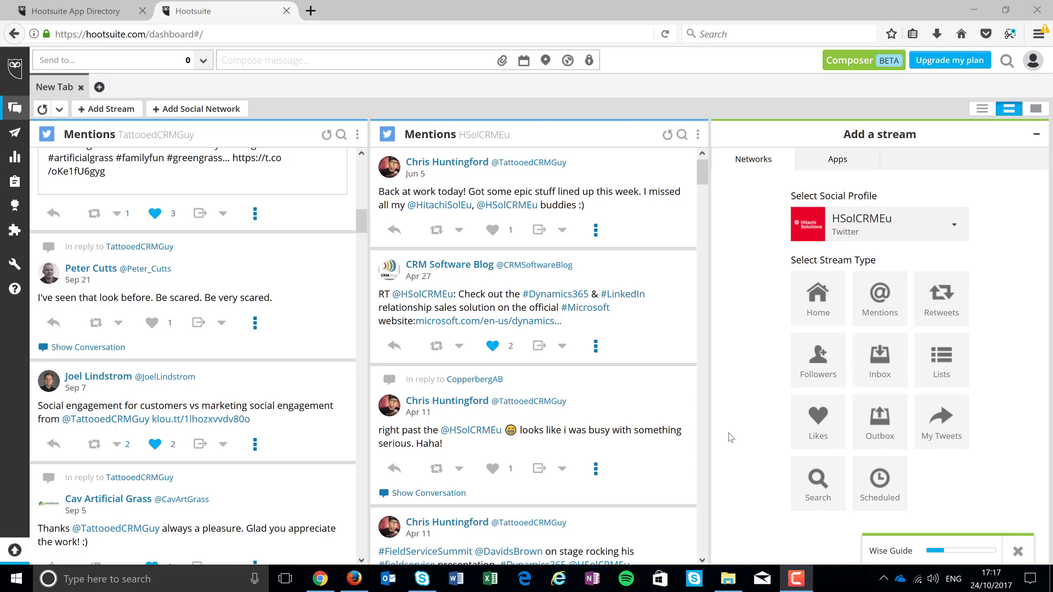
mouse_move(736, 429)
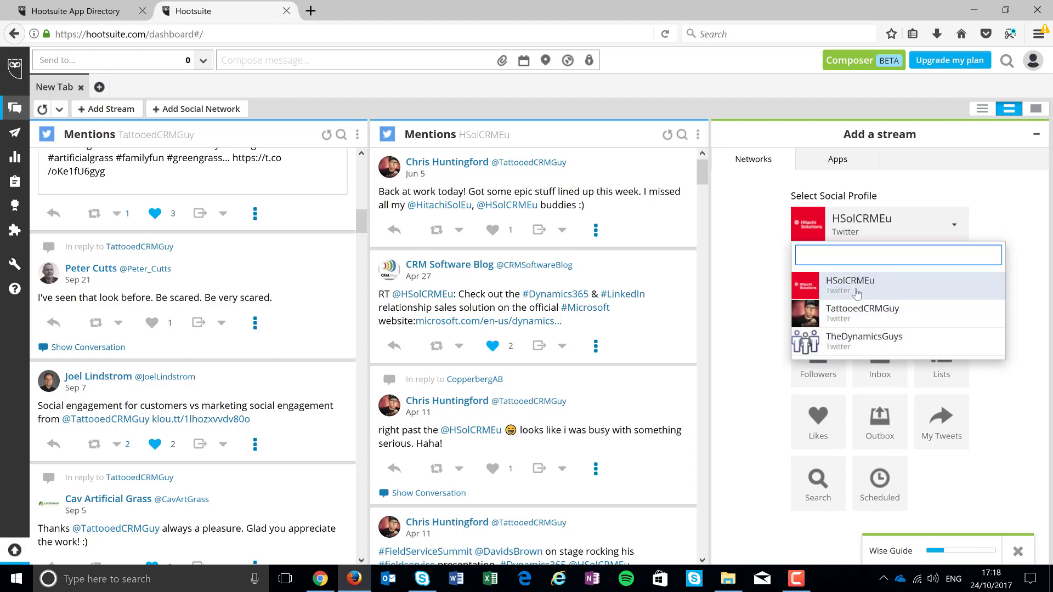
mouse_move(896, 279)
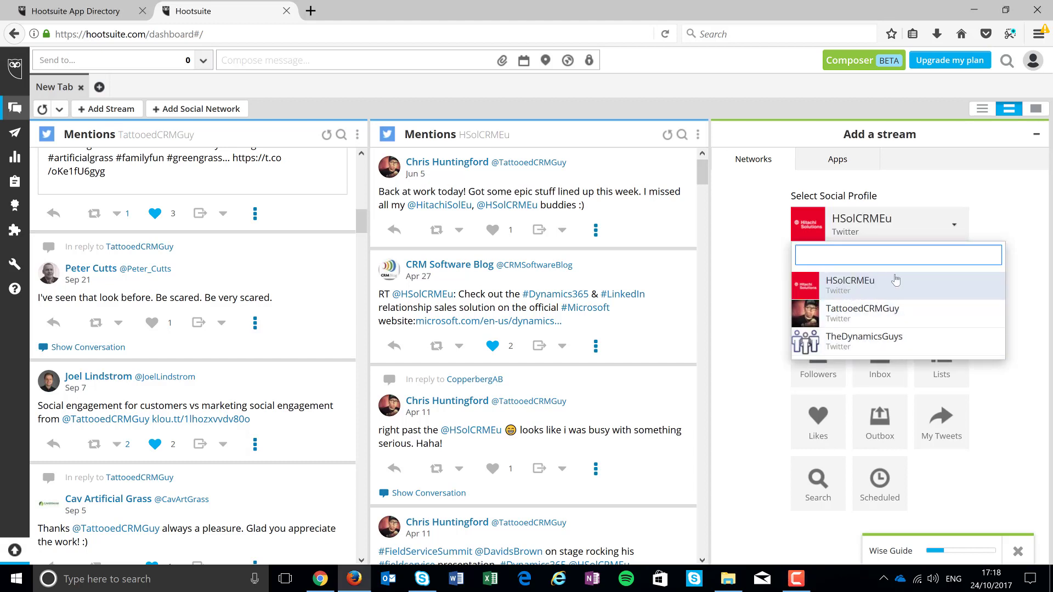
mouse_move(926, 311)
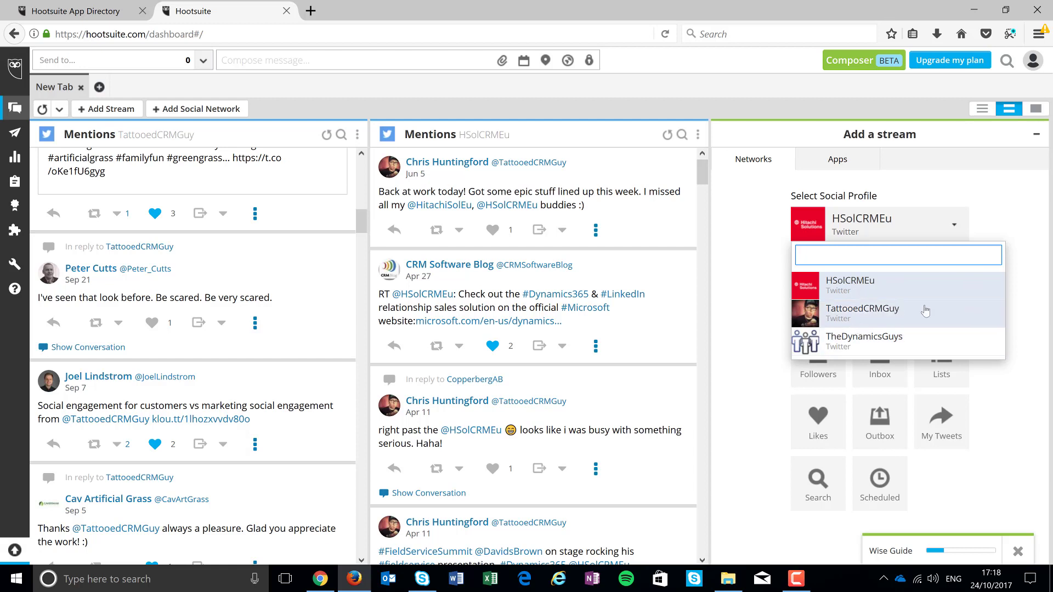
mouse_move(983, 371)
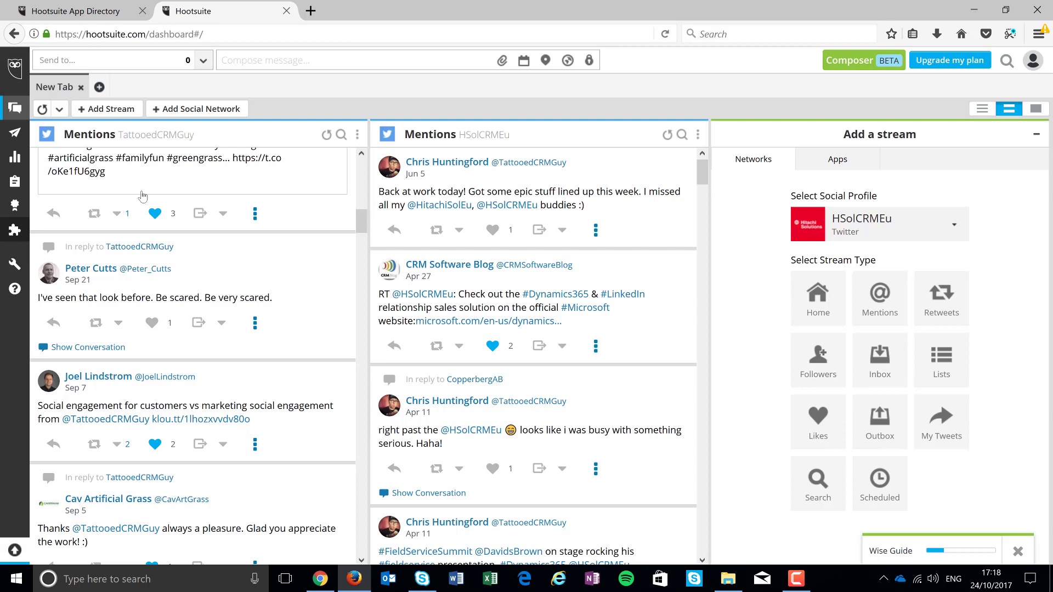
mouse_move(470, 353)
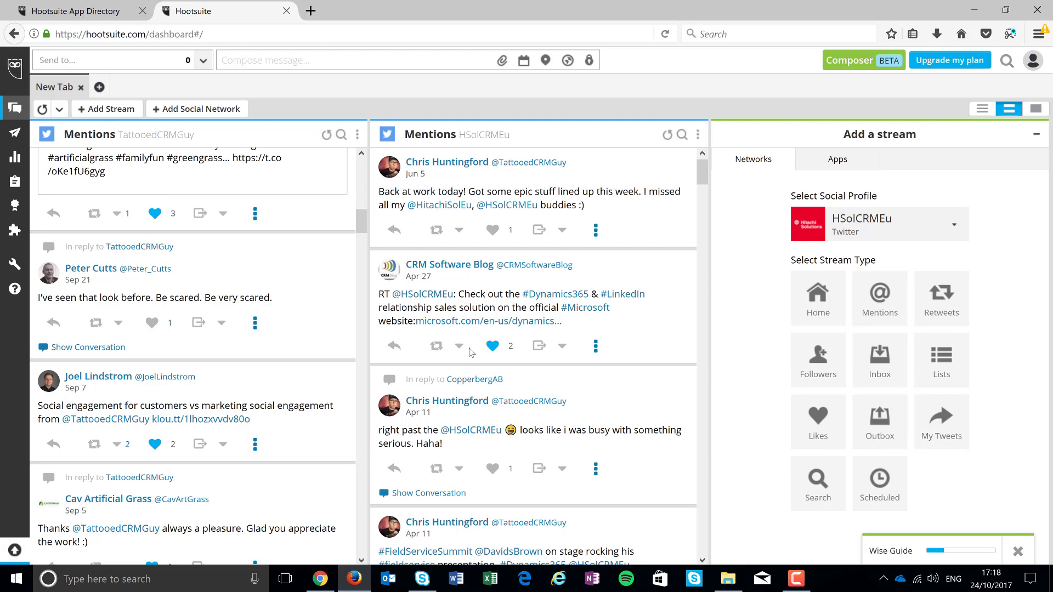
mouse_move(472, 328)
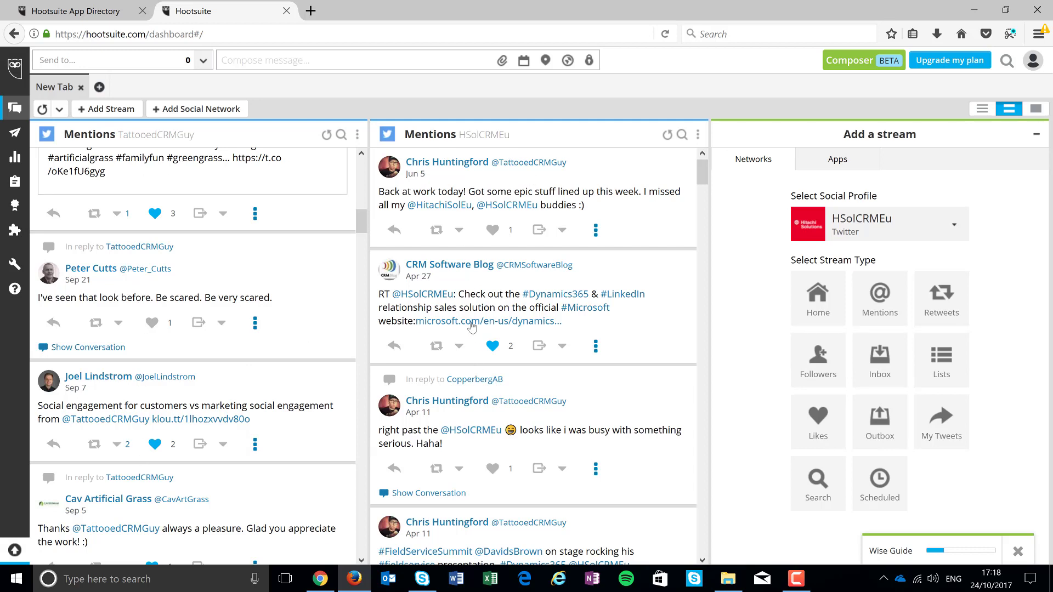
mouse_move(479, 294)
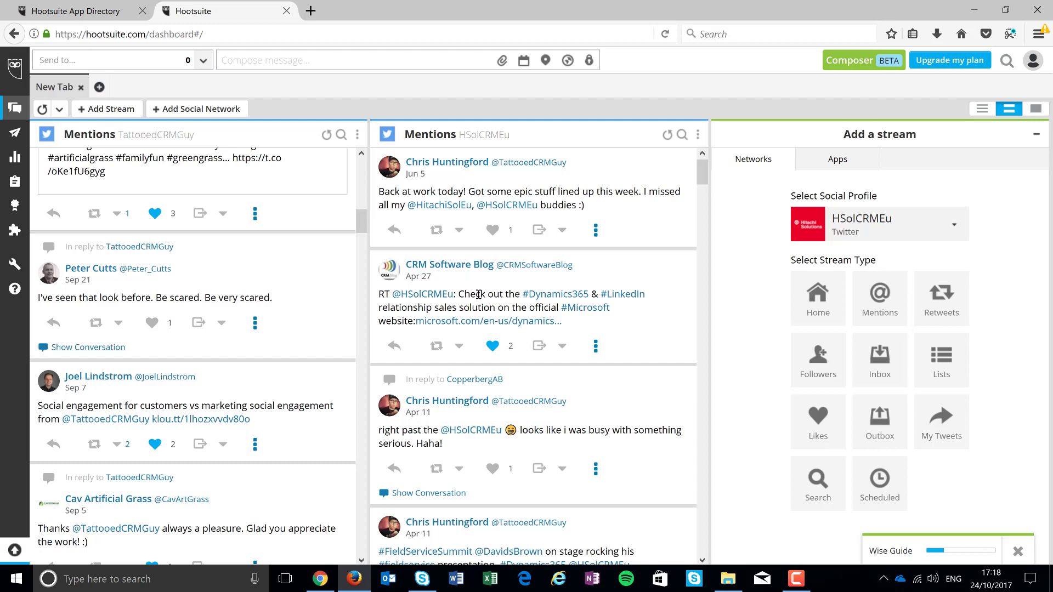
mouse_move(200, 213)
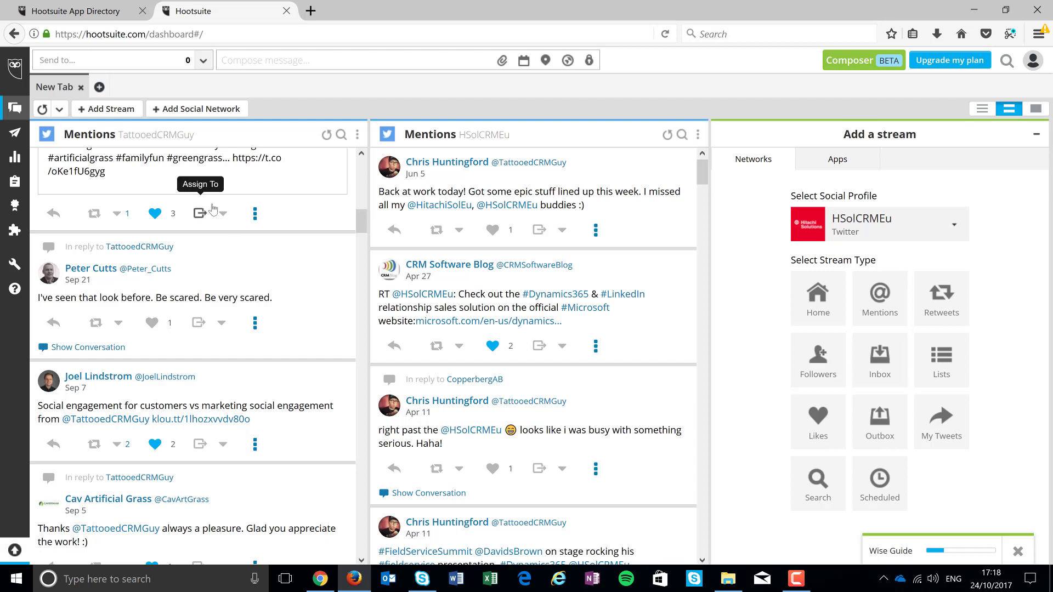
mouse_move(116, 160)
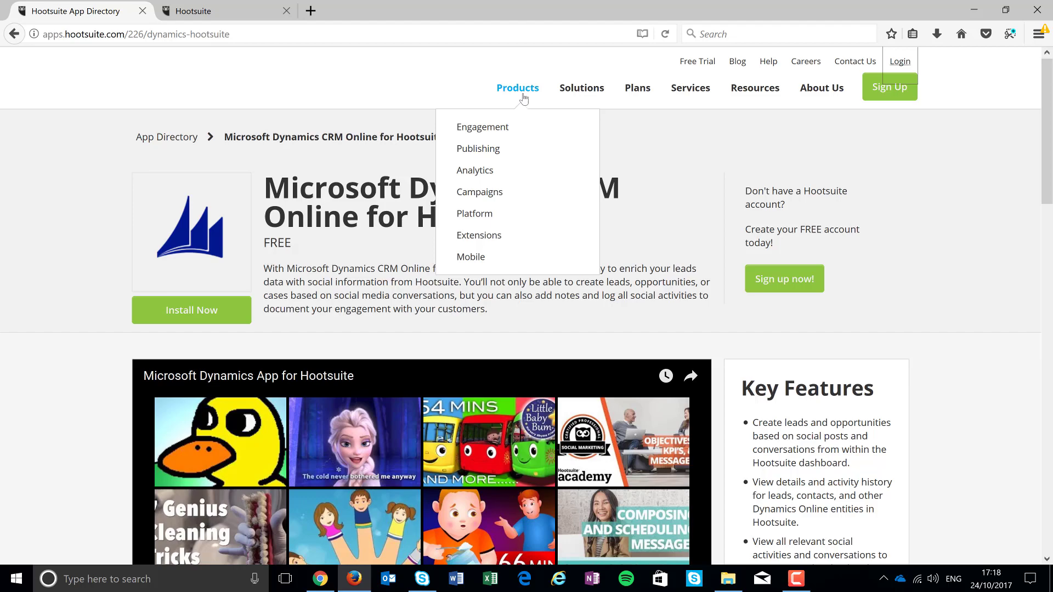
mouse_move(637, 259)
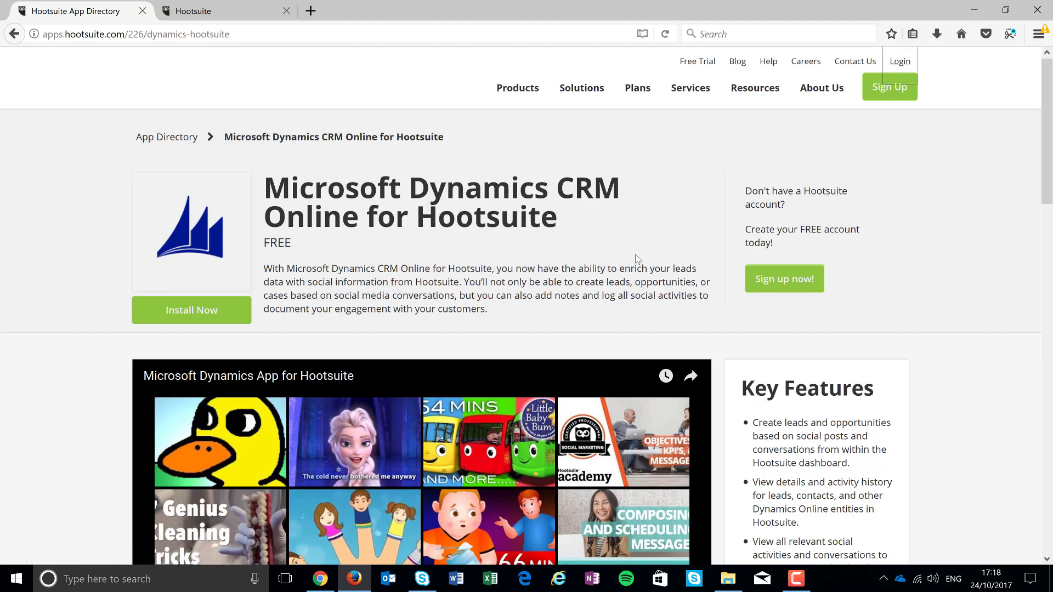
Return to the Hootsuite dashboard and open the top mention's more-actions menu
scroll("down", 3)
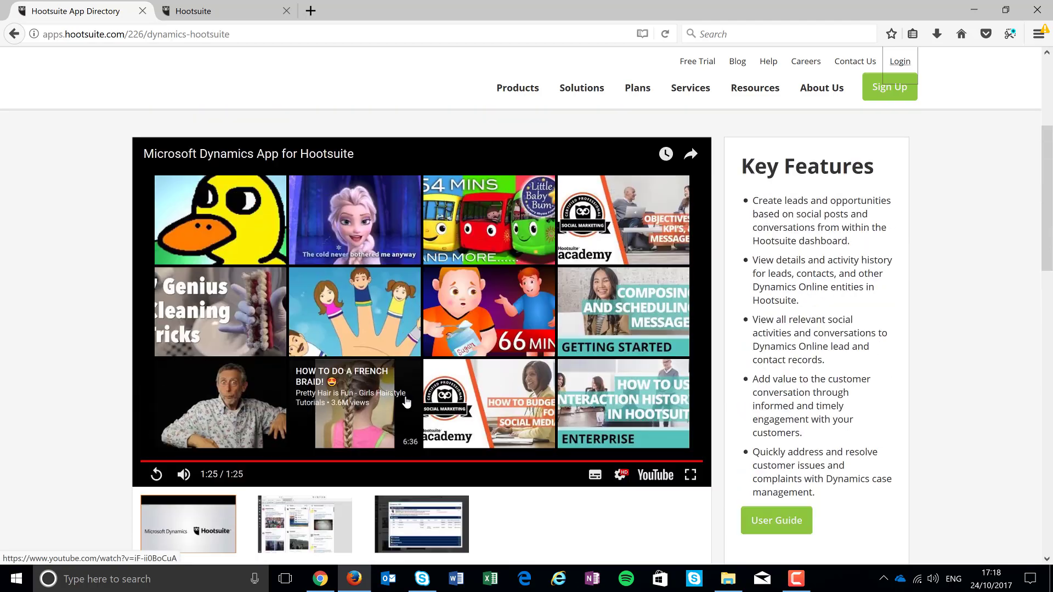
scroll("up", 3)
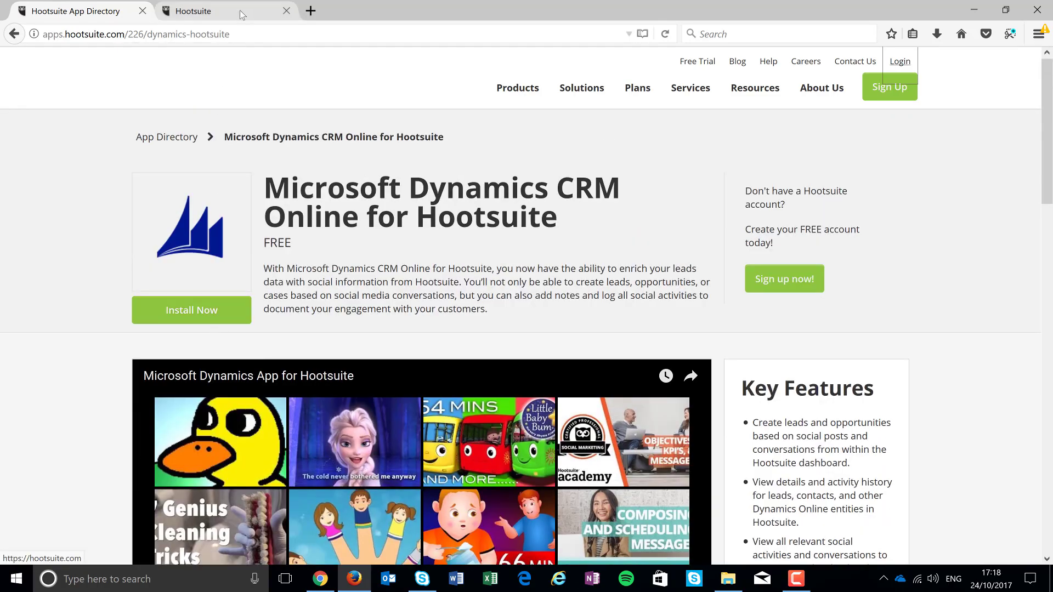
left_click(194, 11)
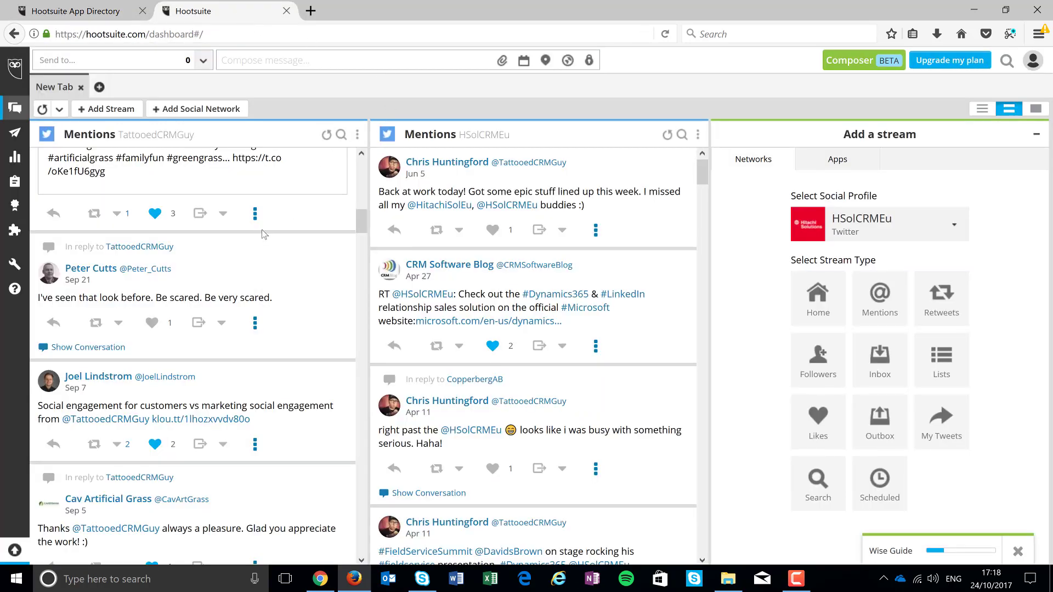
left_click(254, 213)
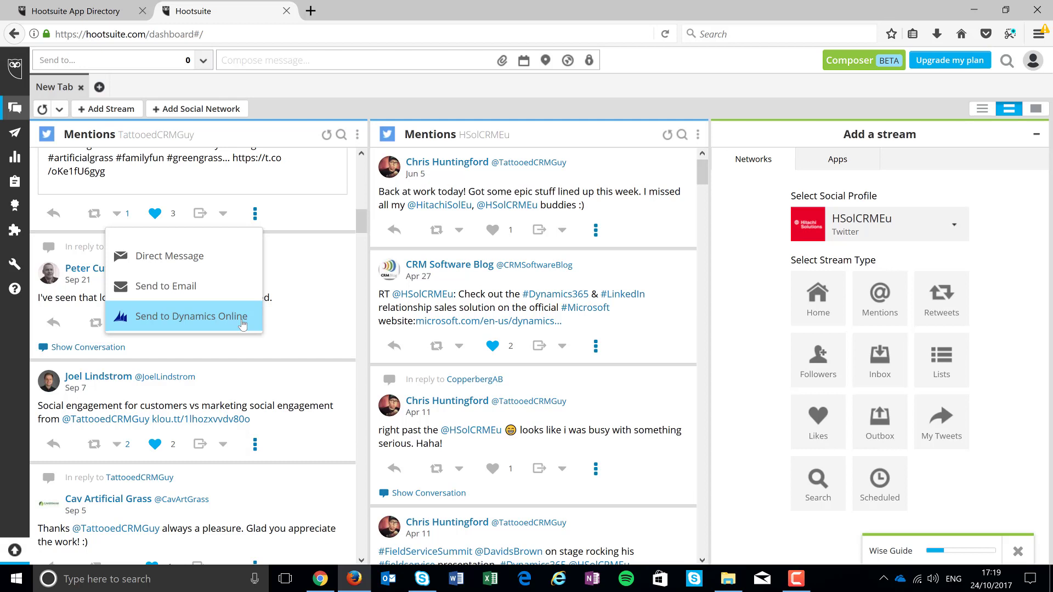
mouse_move(307, 454)
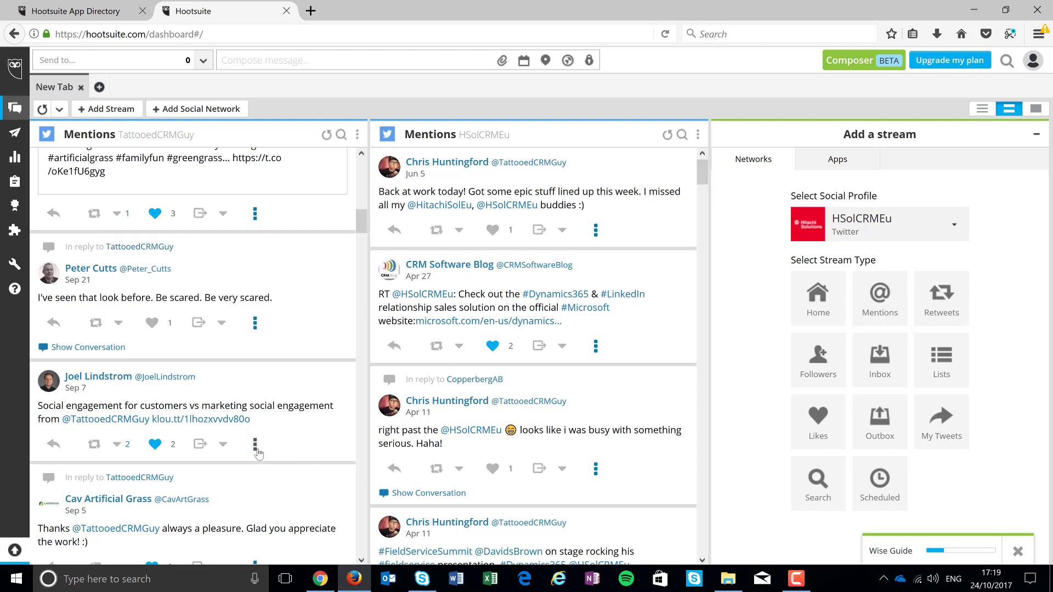
Send Joel Lindstrom's tweet to Dynamics Online from its three-dot menu
left_click(254, 445)
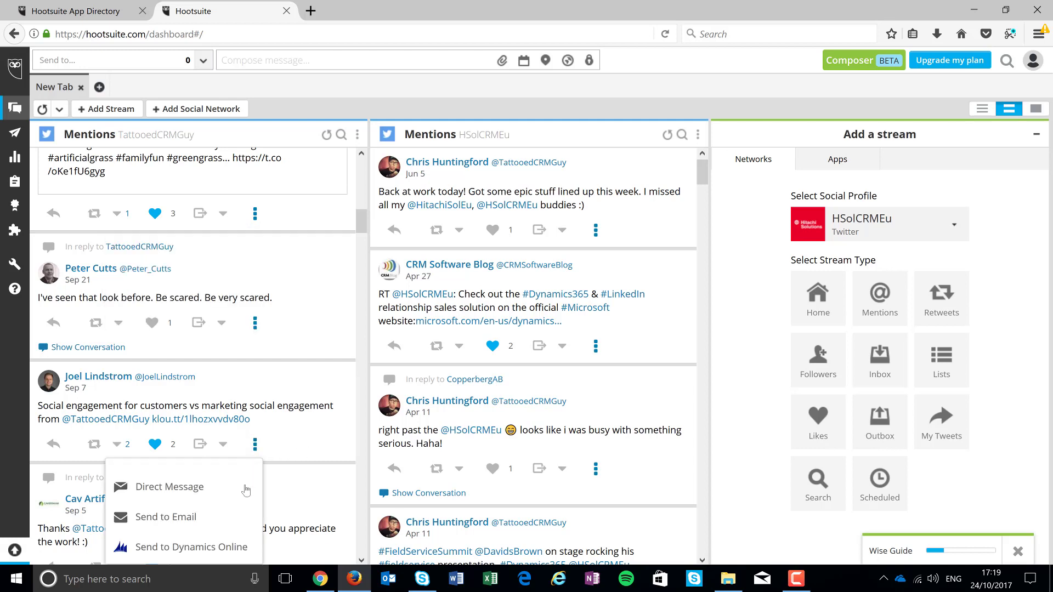
mouse_move(191, 547)
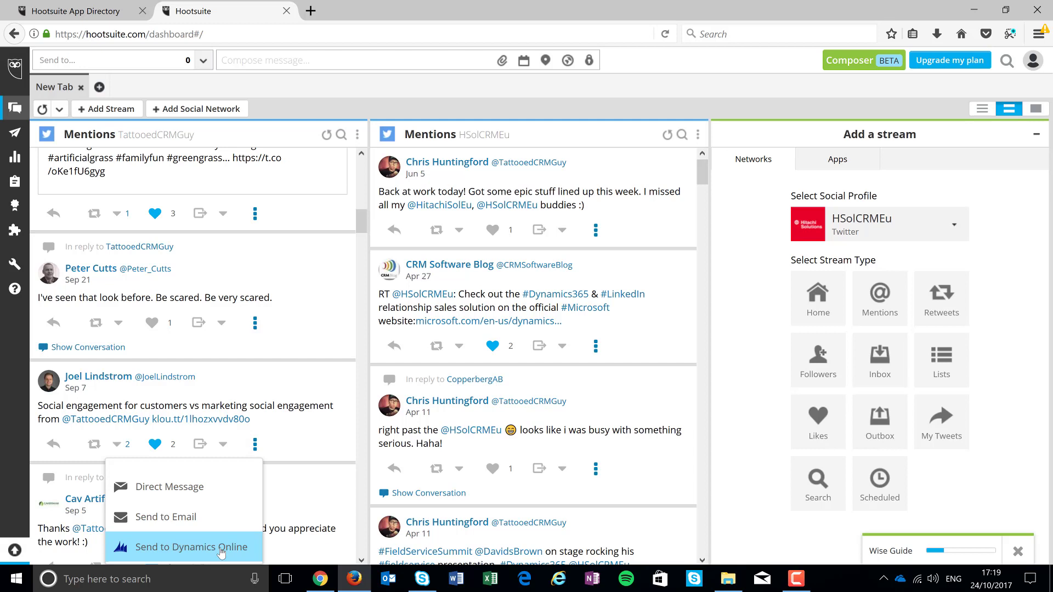
left_click(180, 547)
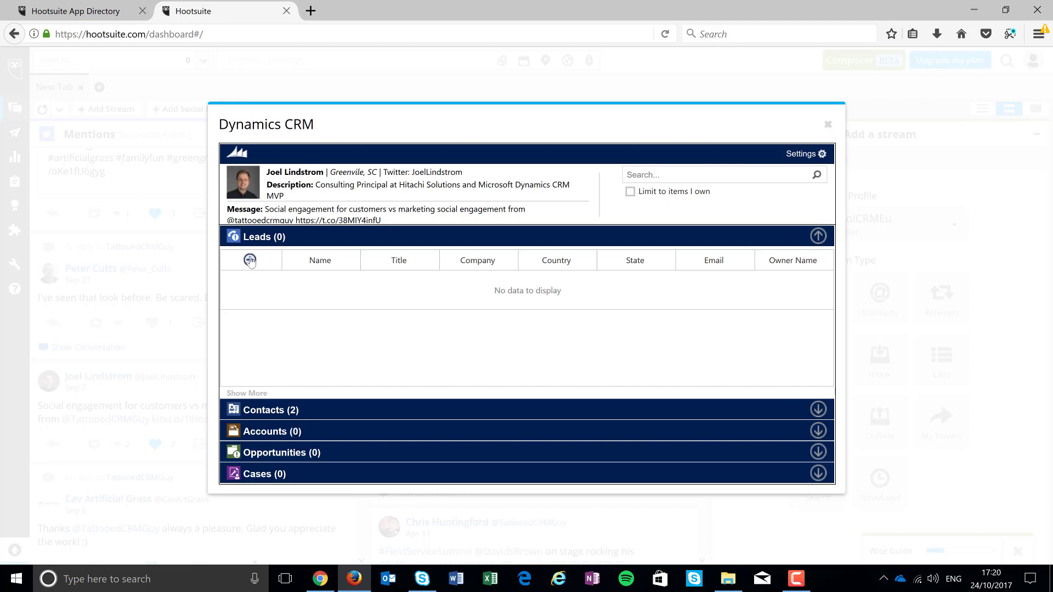
left_click(250, 260)
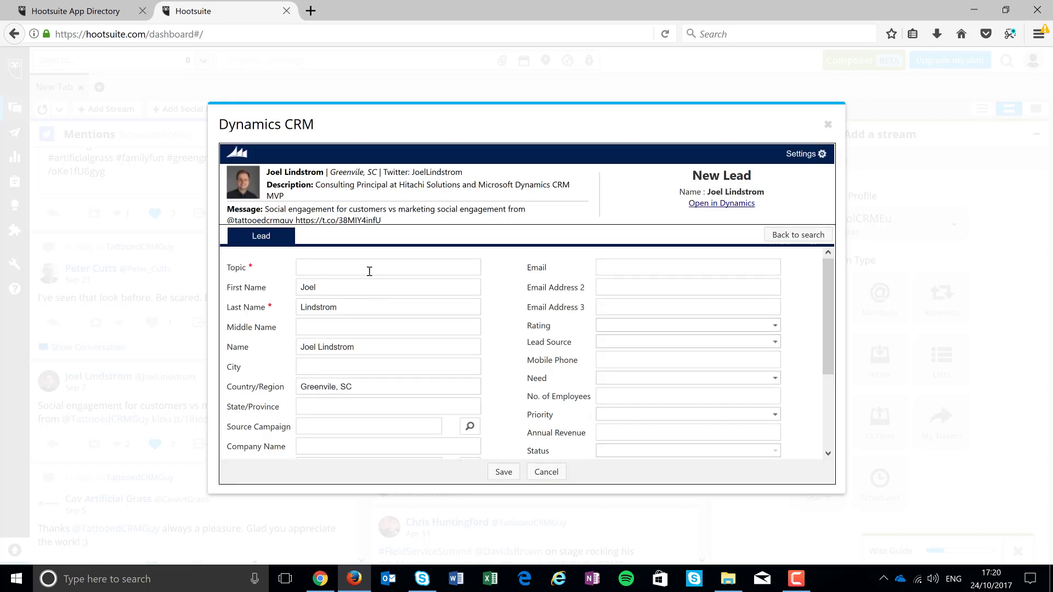
type("Potential Customer")
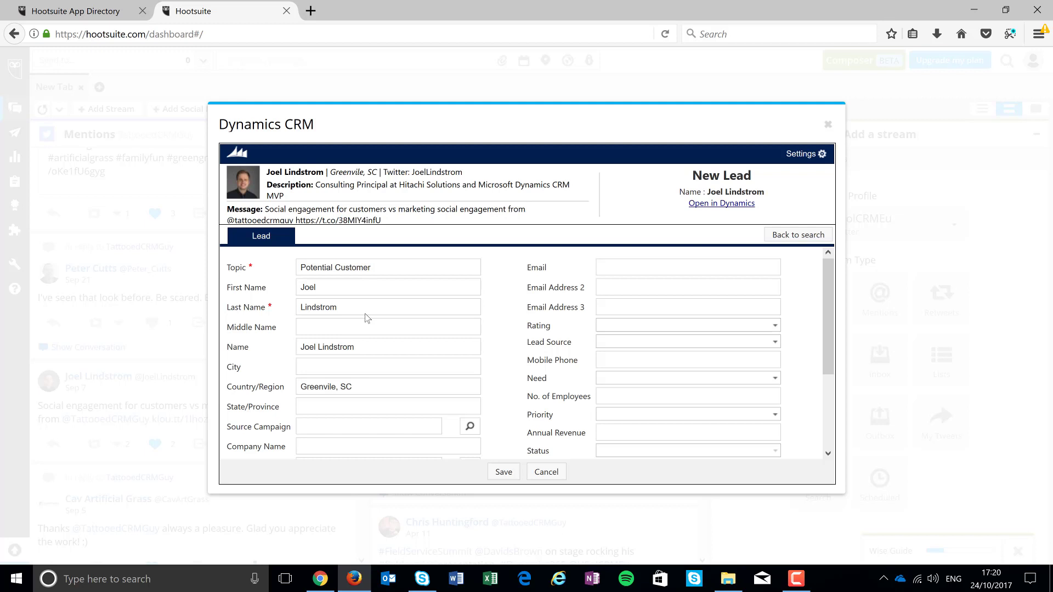
mouse_move(269, 273)
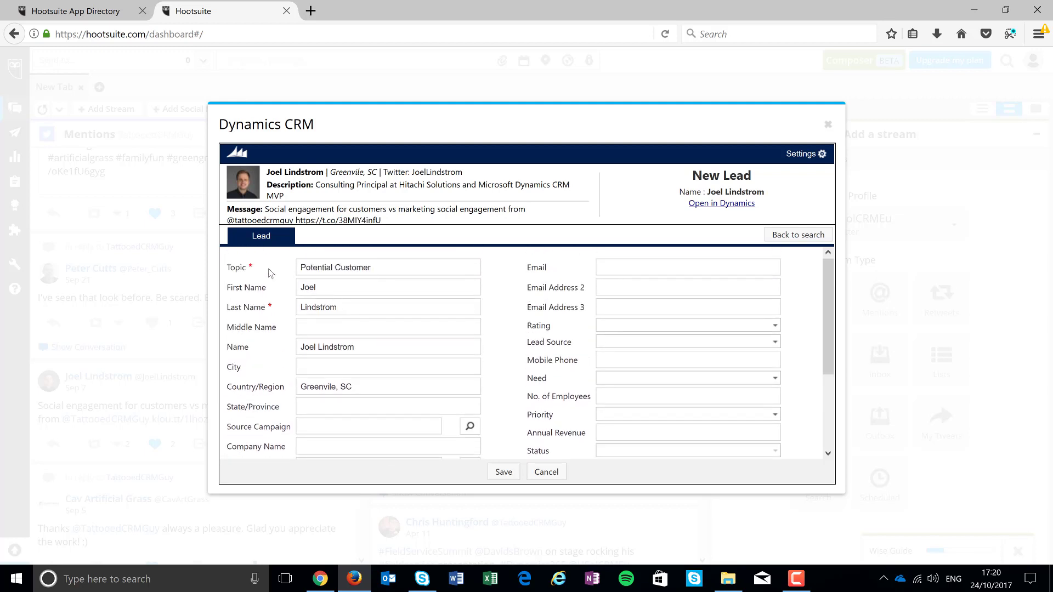
mouse_move(261, 278)
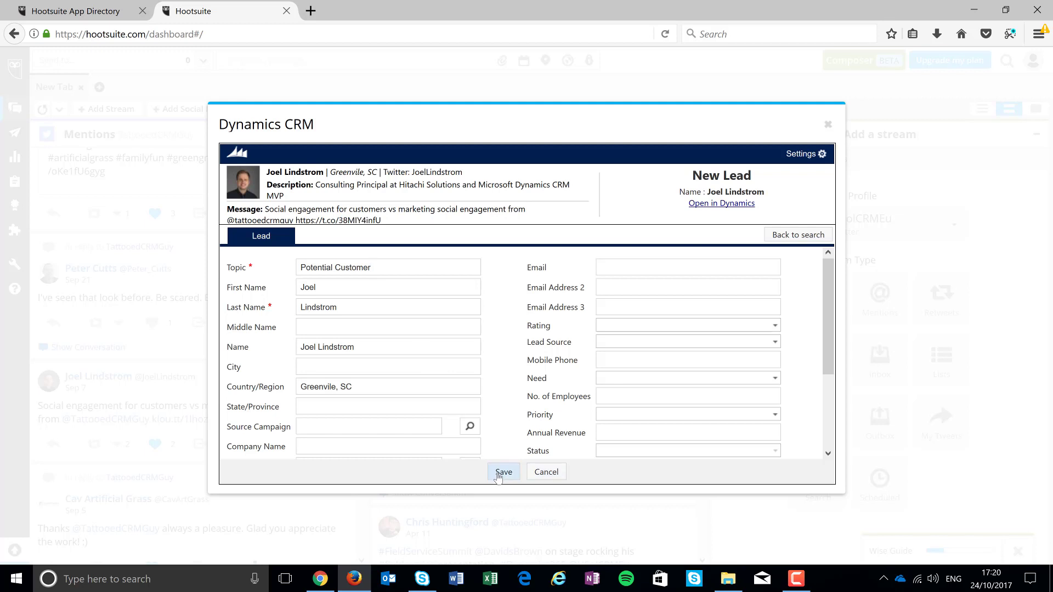
left_click(503, 472)
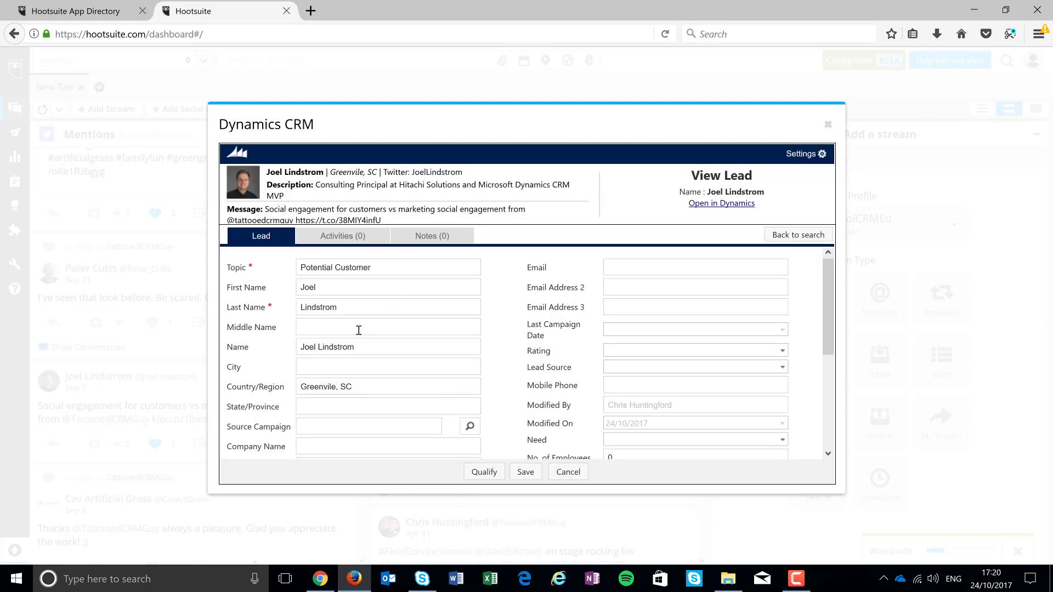
mouse_move(429, 340)
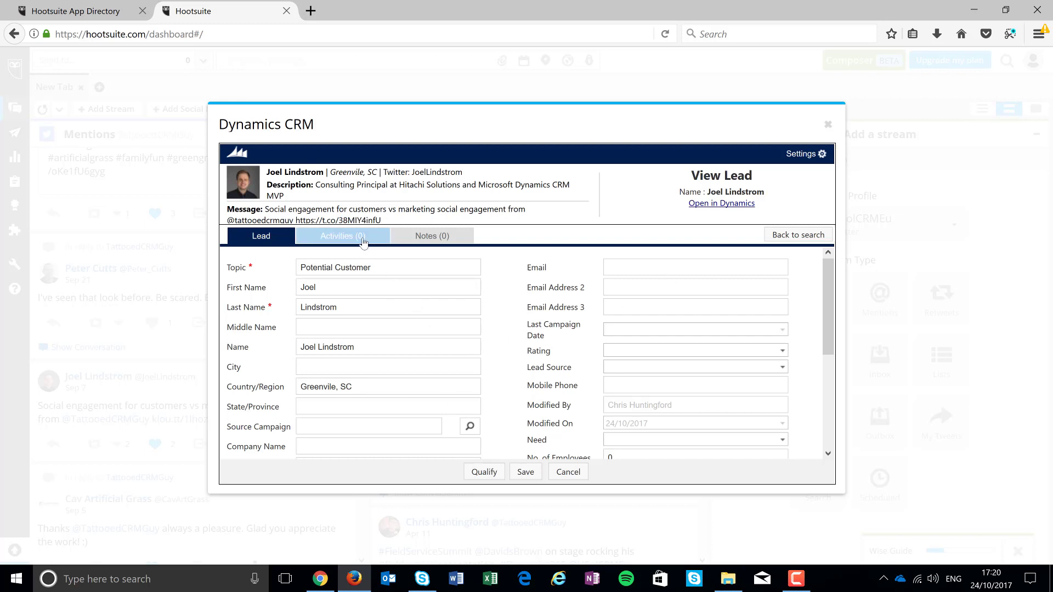
Add a 'CALL JOEL!!' task with Normal priority to the lead, then view its notes
left_click(341, 236)
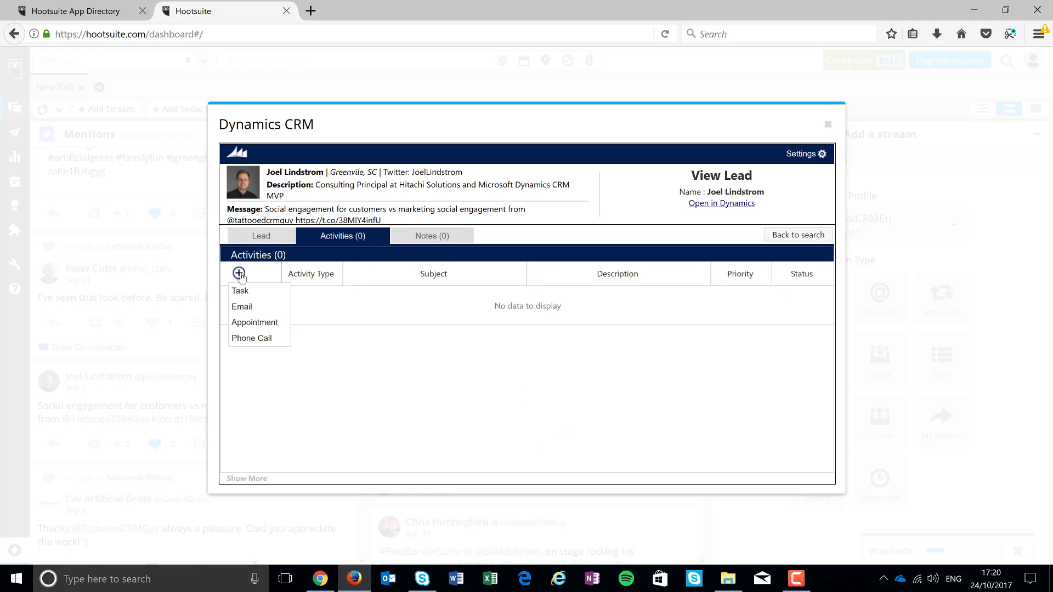
left_click(240, 290)
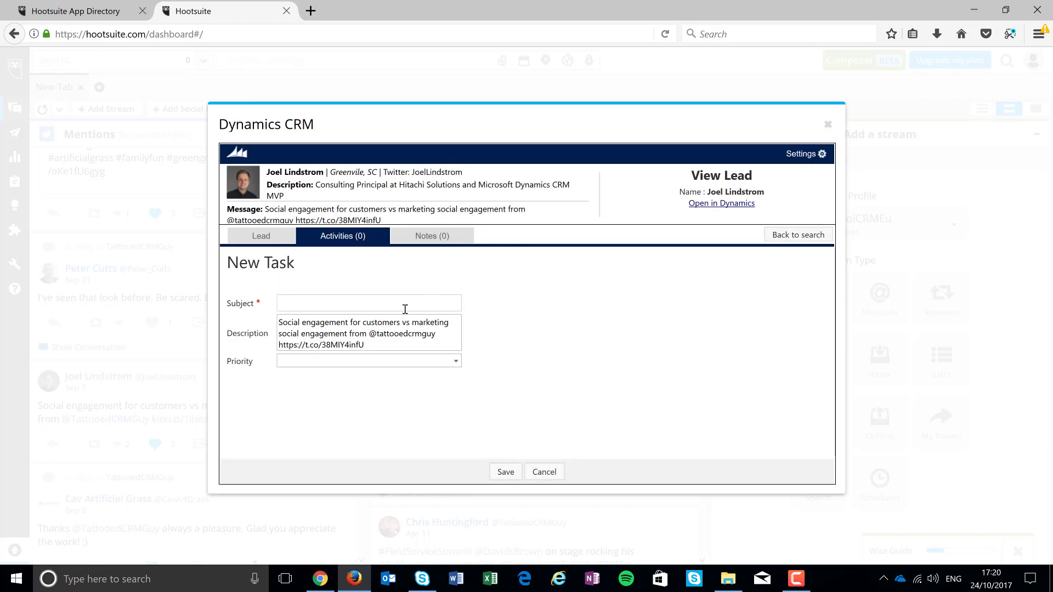
type("C")
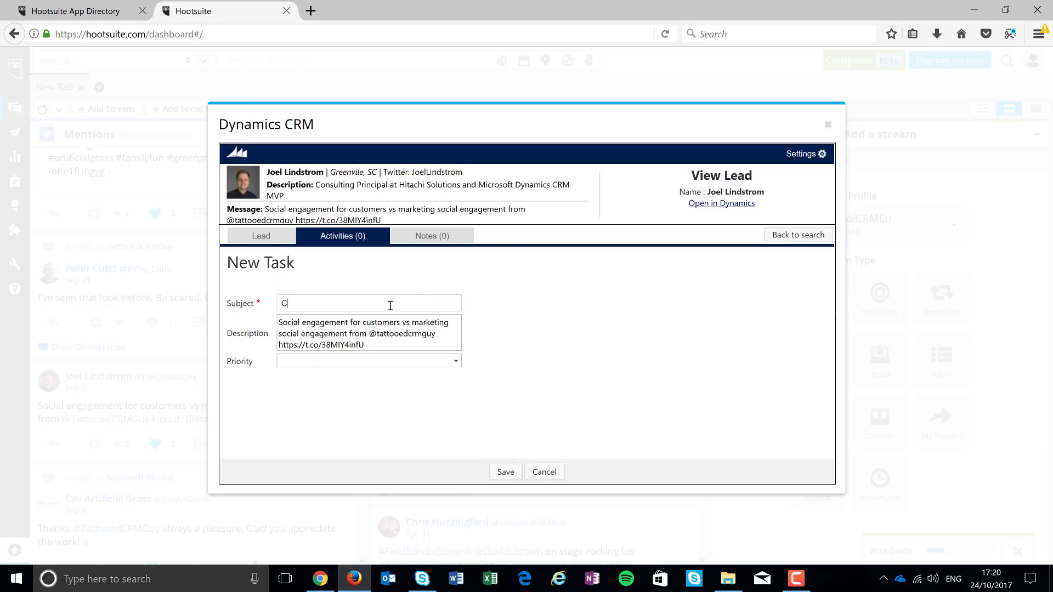
type("ALL JOEL!!")
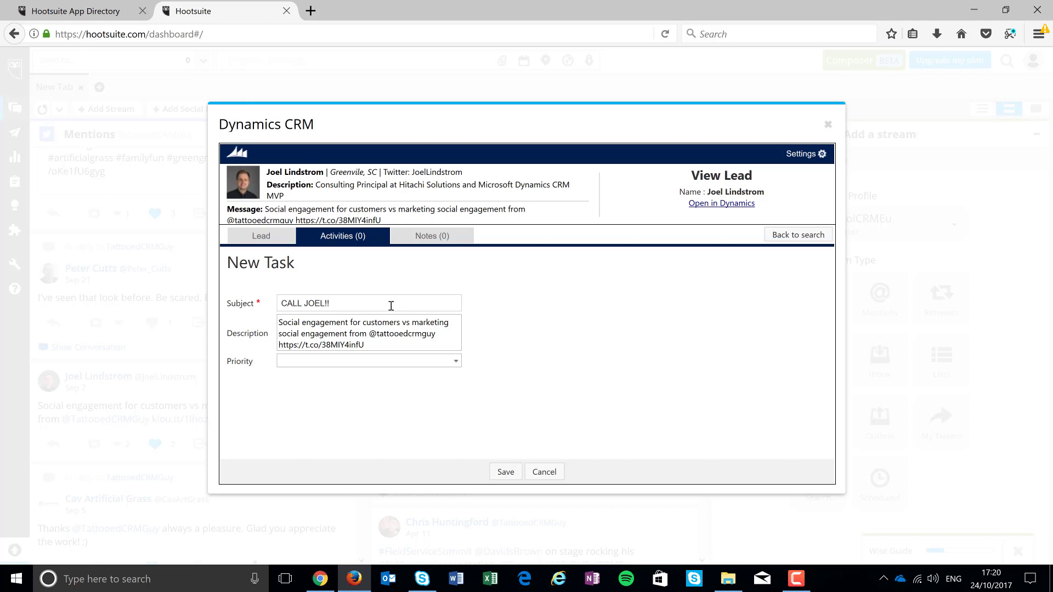
left_click(368, 361)
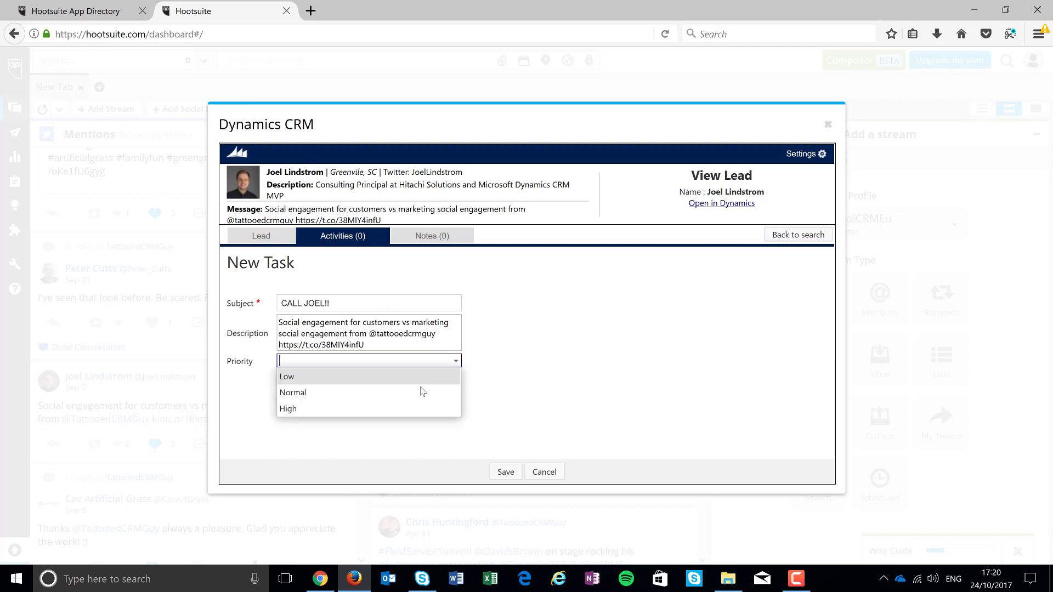
left_click(293, 392)
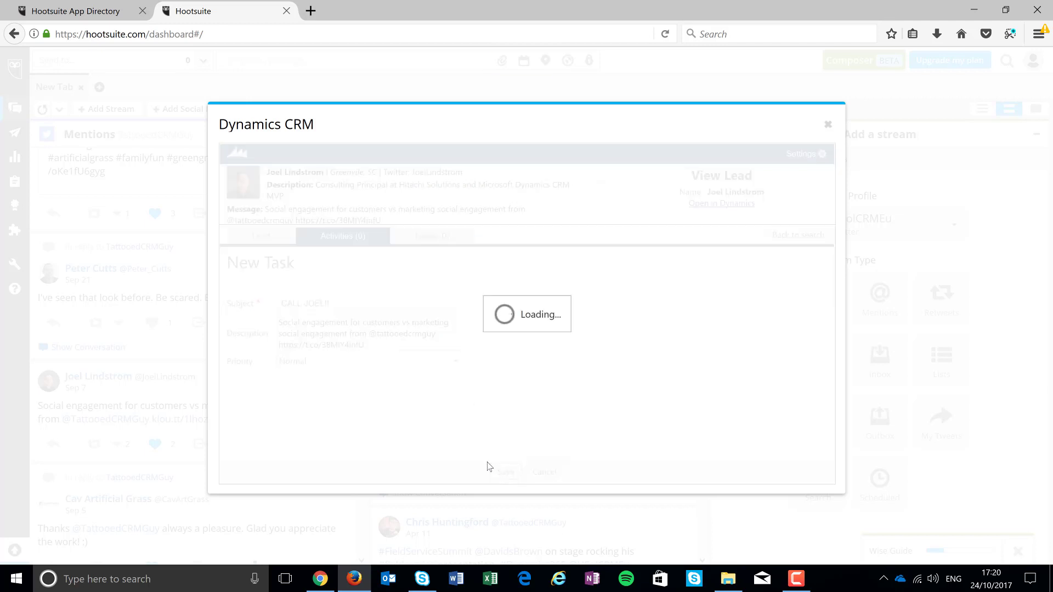
left_click(433, 236)
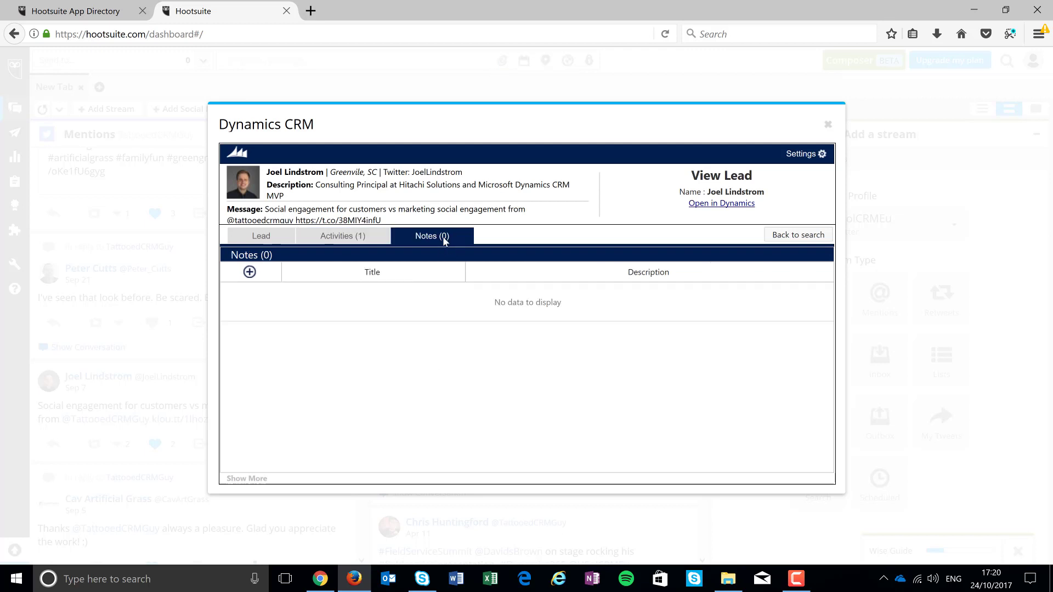
mouse_move(249, 272)
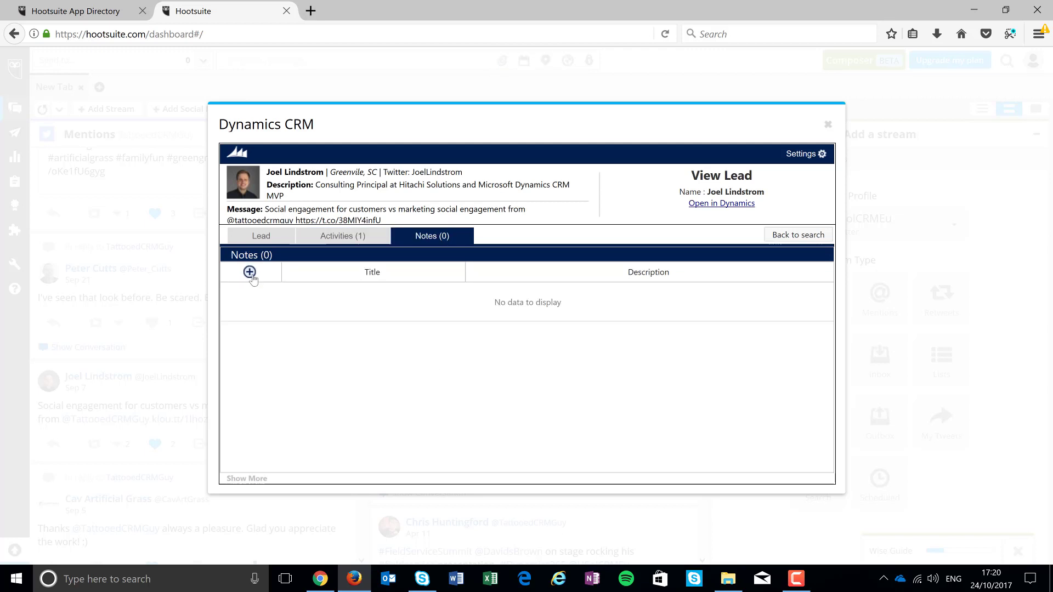
Add the note 'Review Joels Information!' to the lead and return to its details
left_click(250, 273)
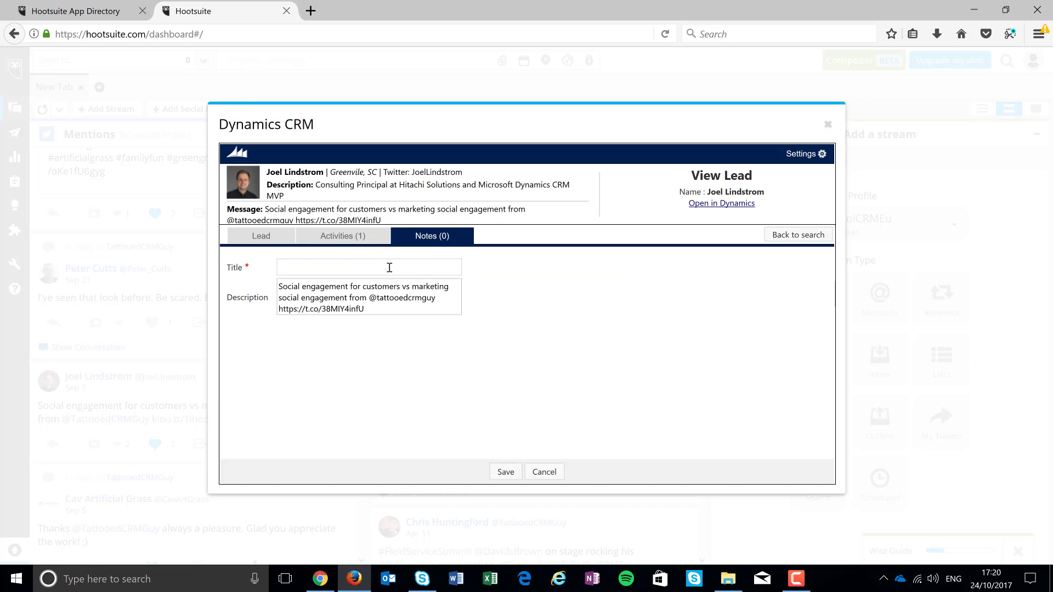
type("Review Joe")
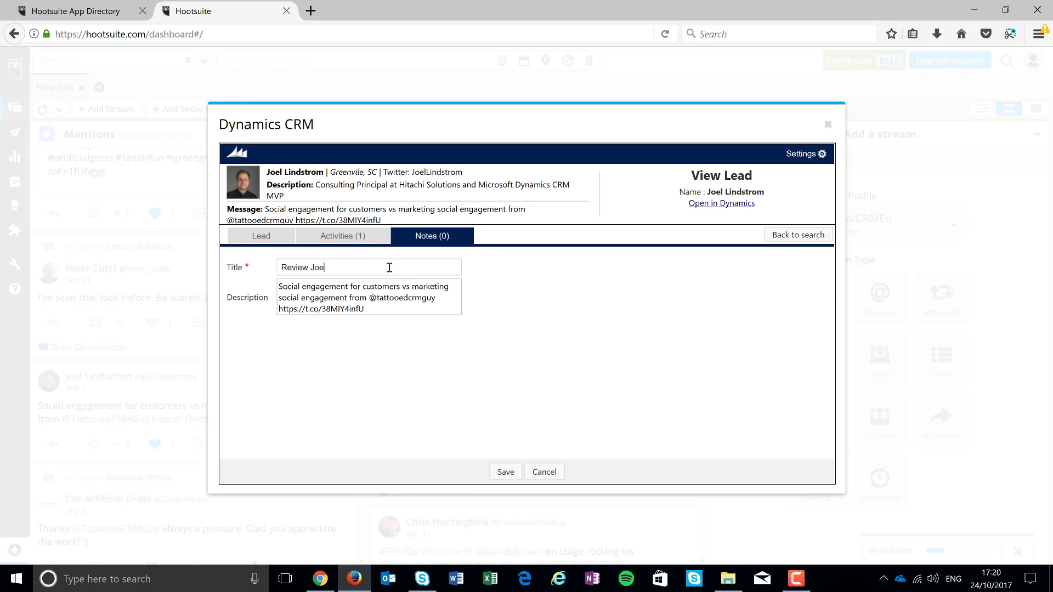
type("s Informatio")
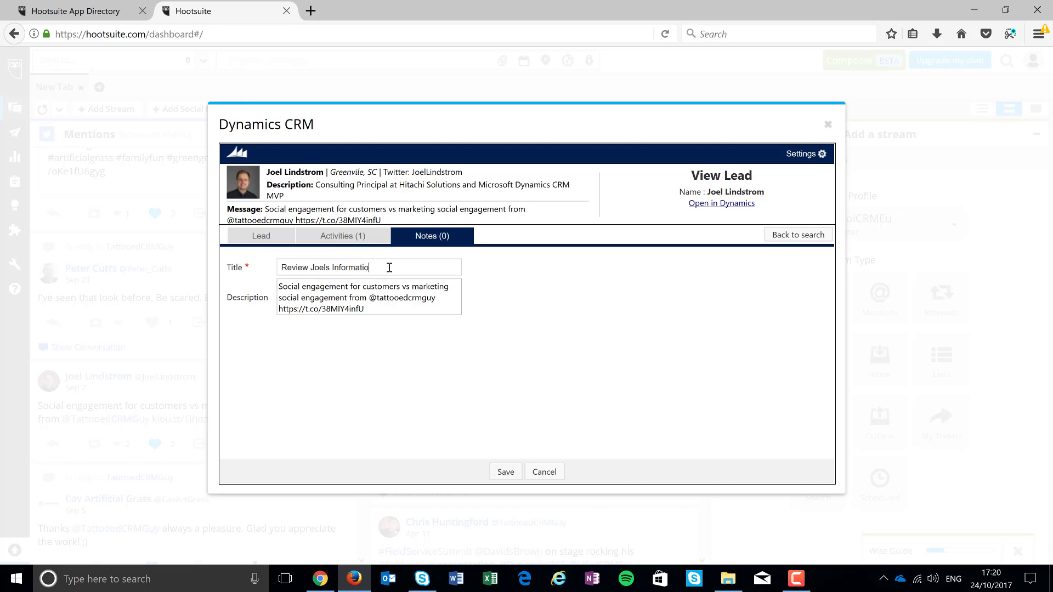
type("n!")
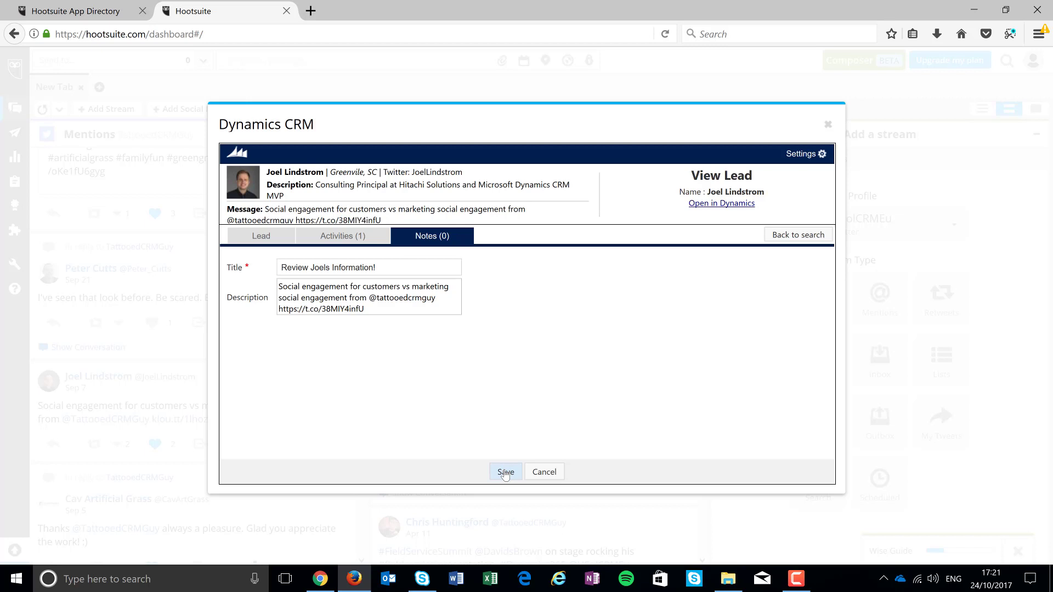
left_click(505, 472)
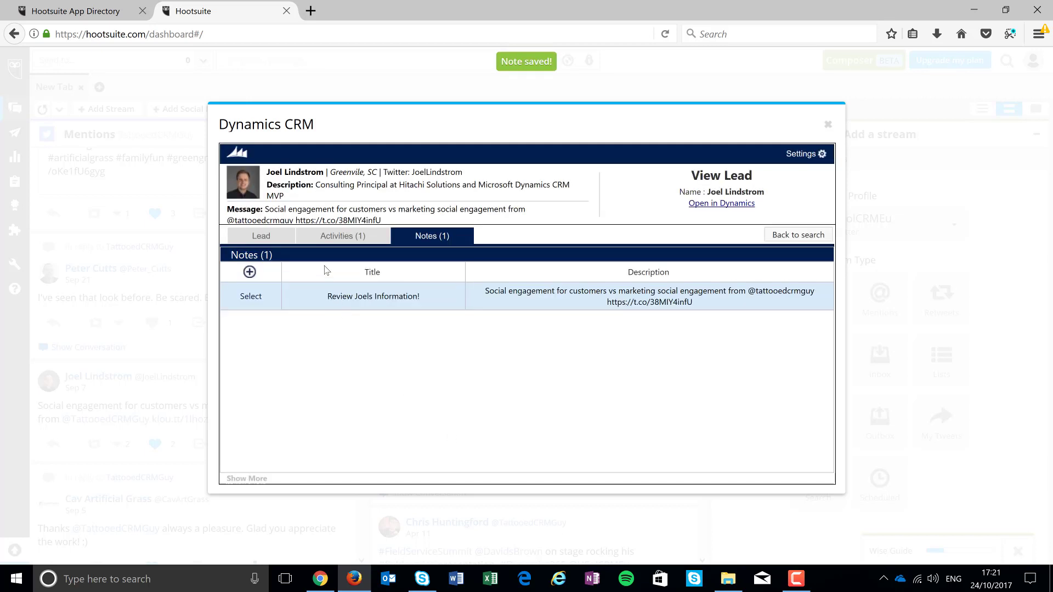
left_click(260, 236)
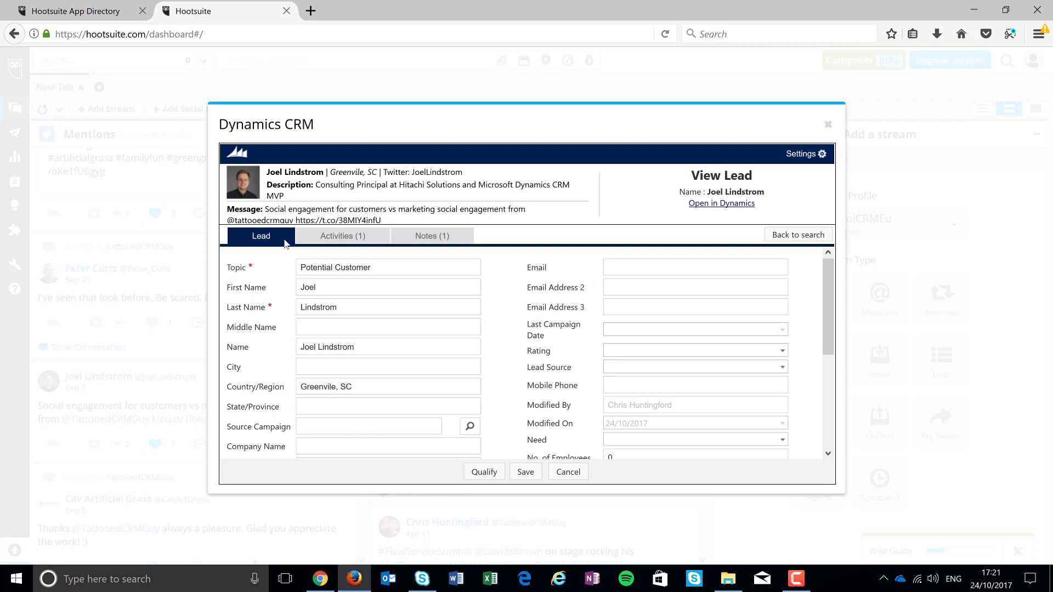
mouse_move(720, 203)
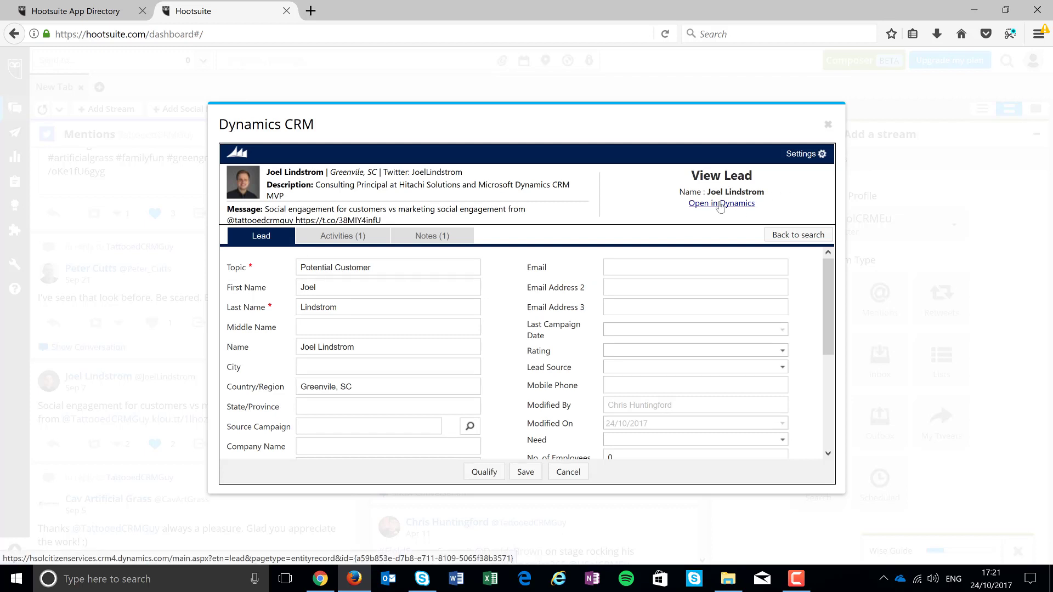
Open Joel Lindstrom's lead in Dynamics 365 and review its description and Greenville address
left_click(721, 203)
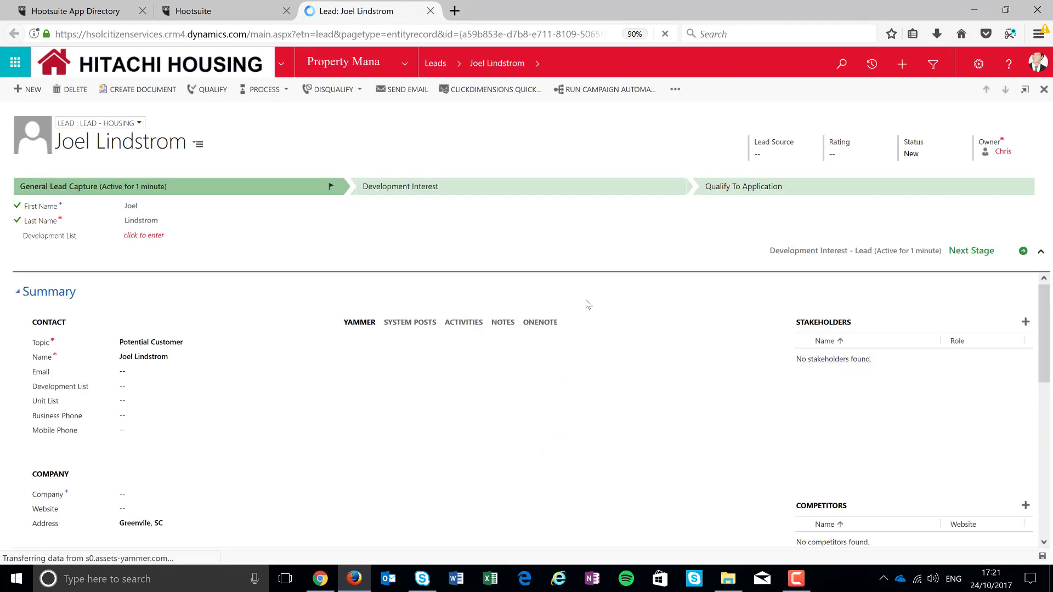
left_click(143, 235)
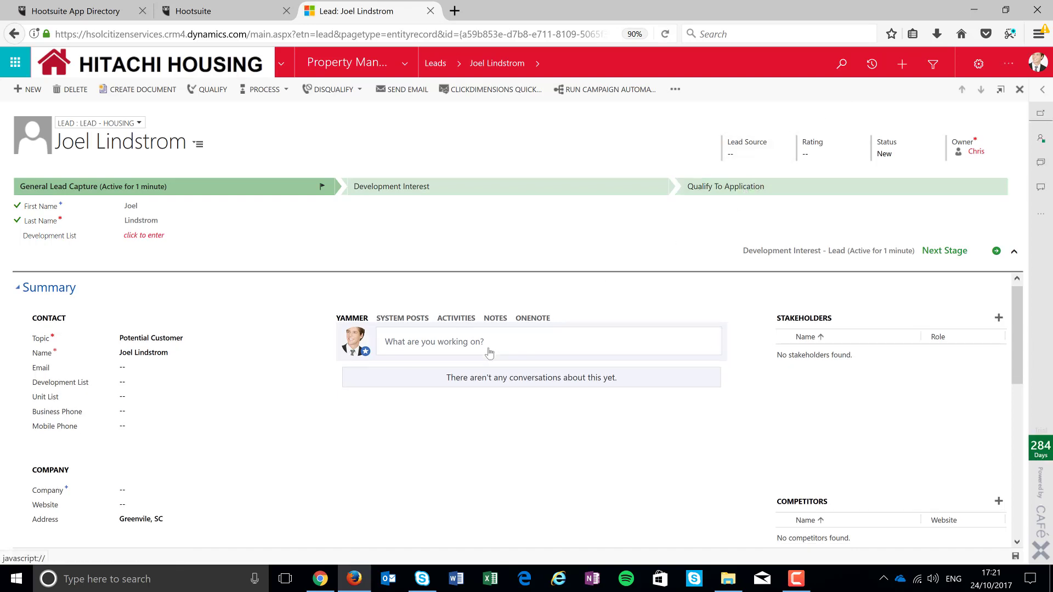
scroll("down", 3)
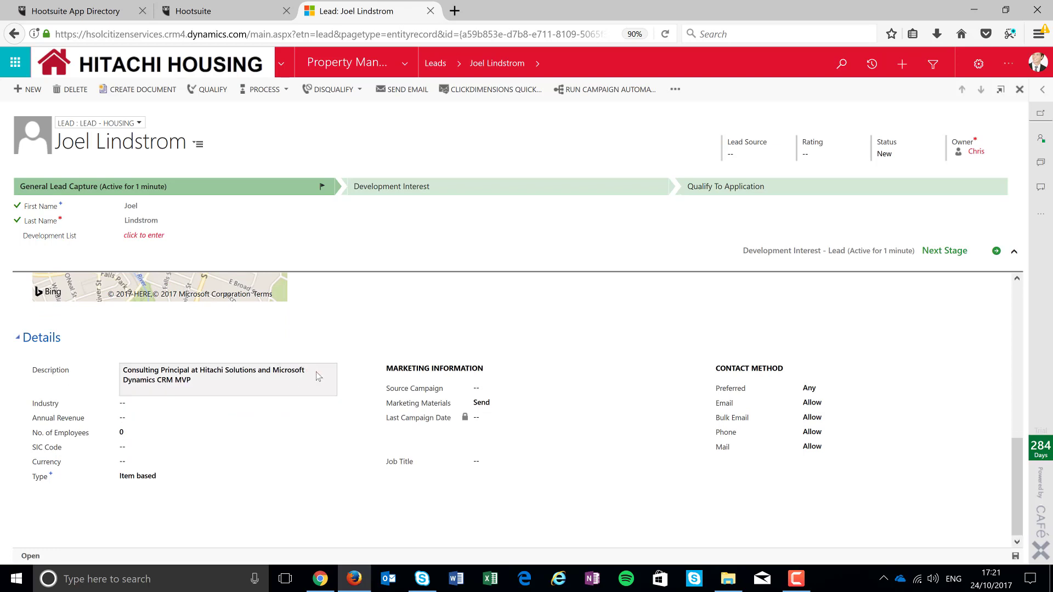
left_click(221, 380)
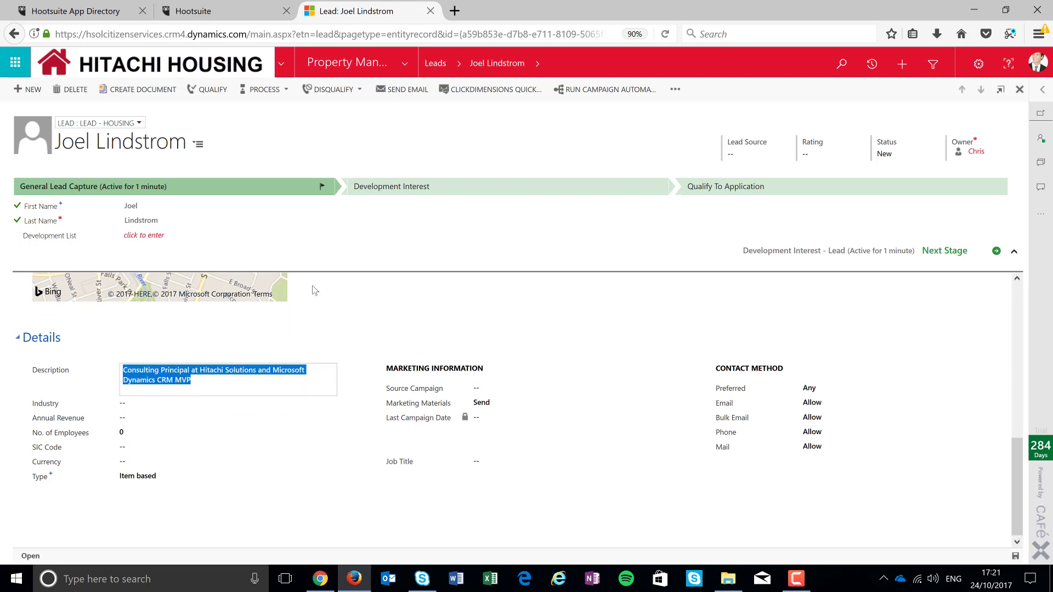
scroll("up", 3)
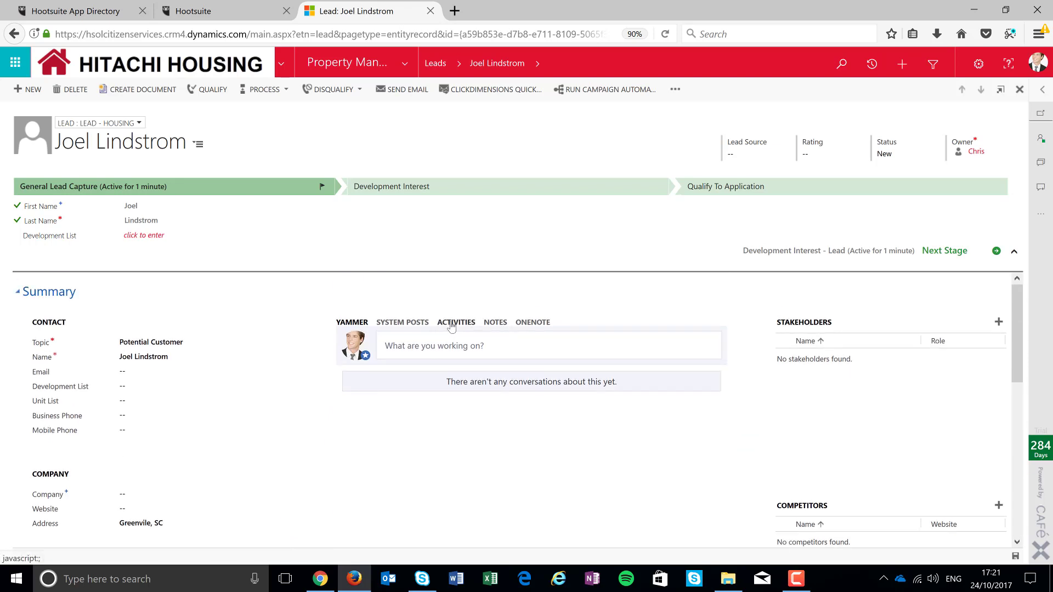
Confirm the CALL JOEL!! task under Activities and the review note under Notes
left_click(456, 323)
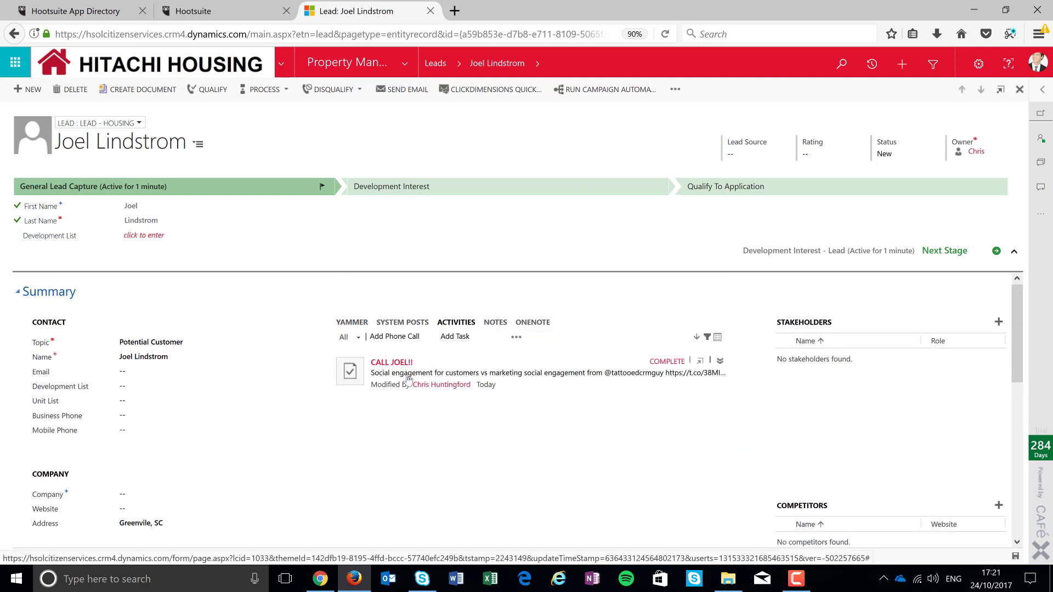
mouse_move(406, 383)
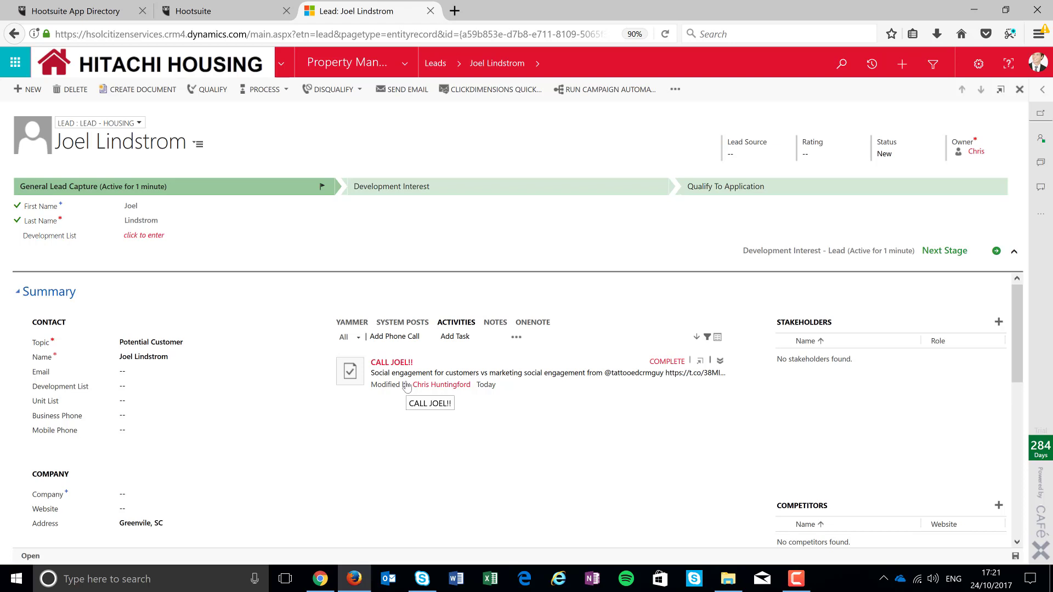
left_click(494, 322)
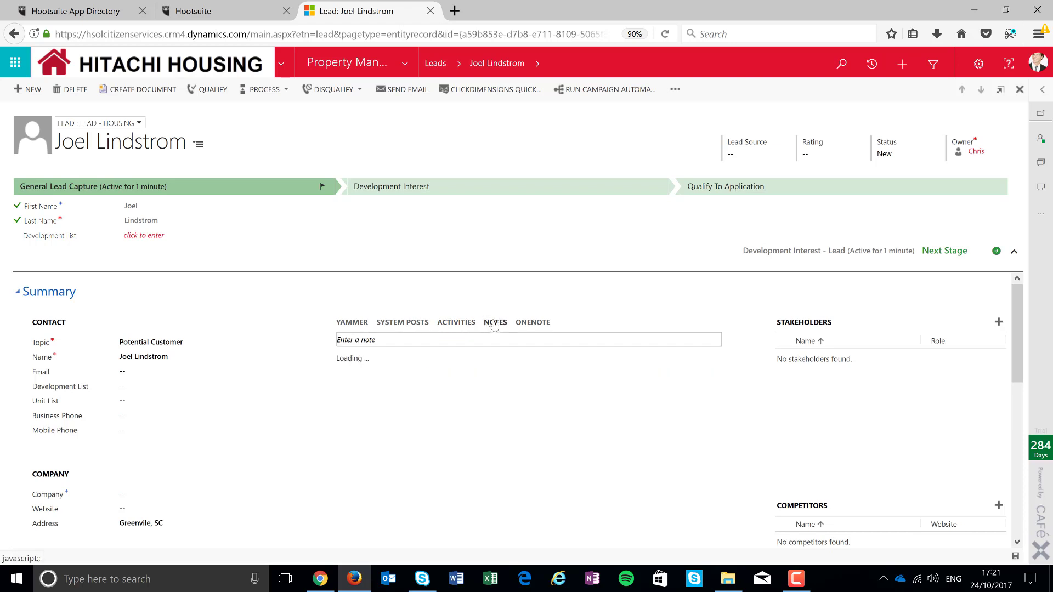
left_click(495, 323)
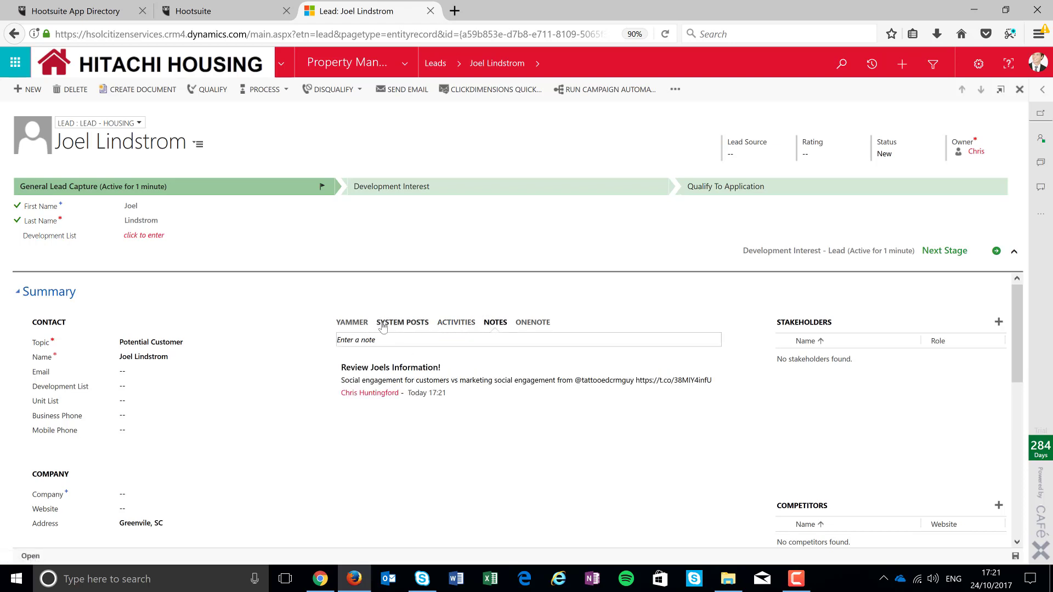
mouse_move(402, 322)
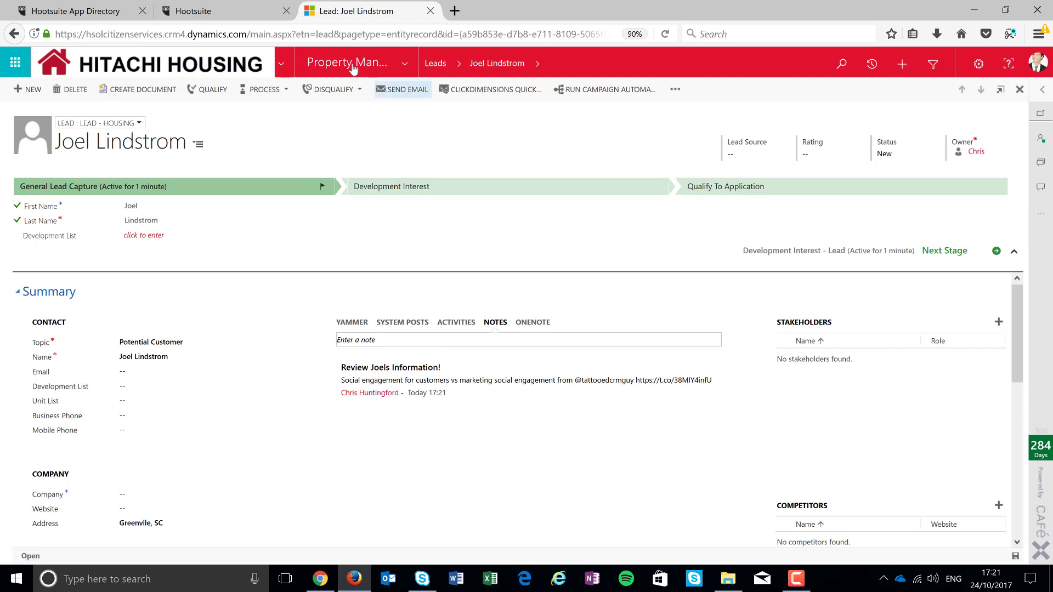
In Hootsuite, review the Qualify contact options, then list the three matching contacts
left_click(224, 11)
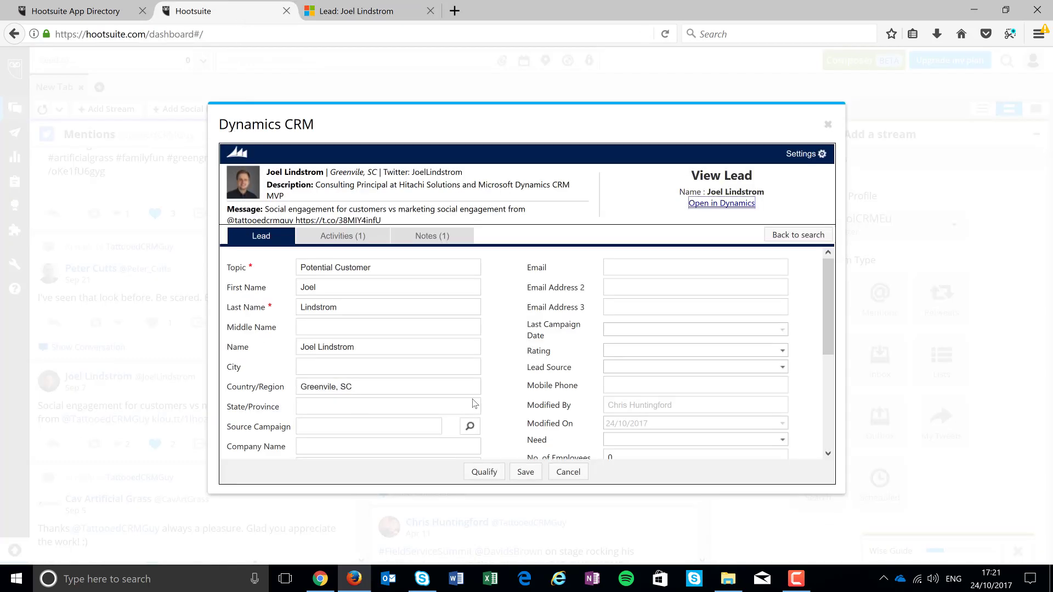
mouse_move(123, 414)
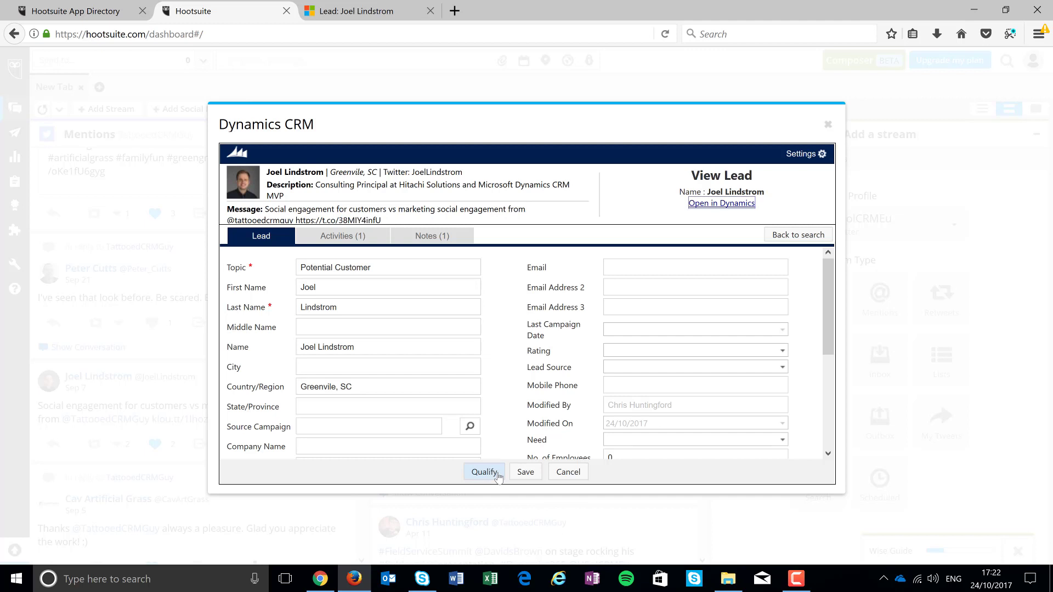
left_click(484, 472)
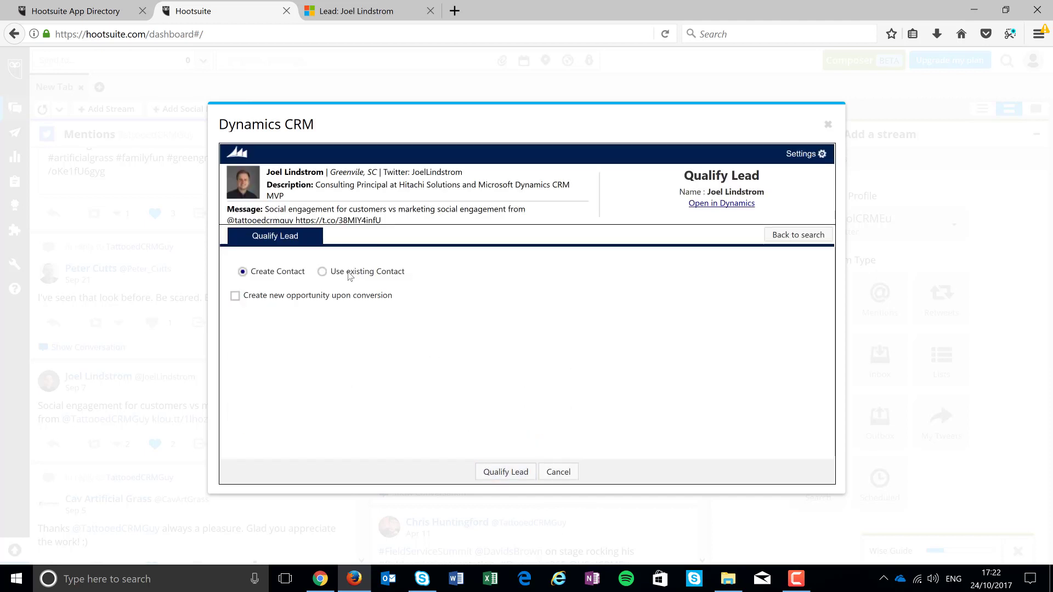
left_click(323, 271)
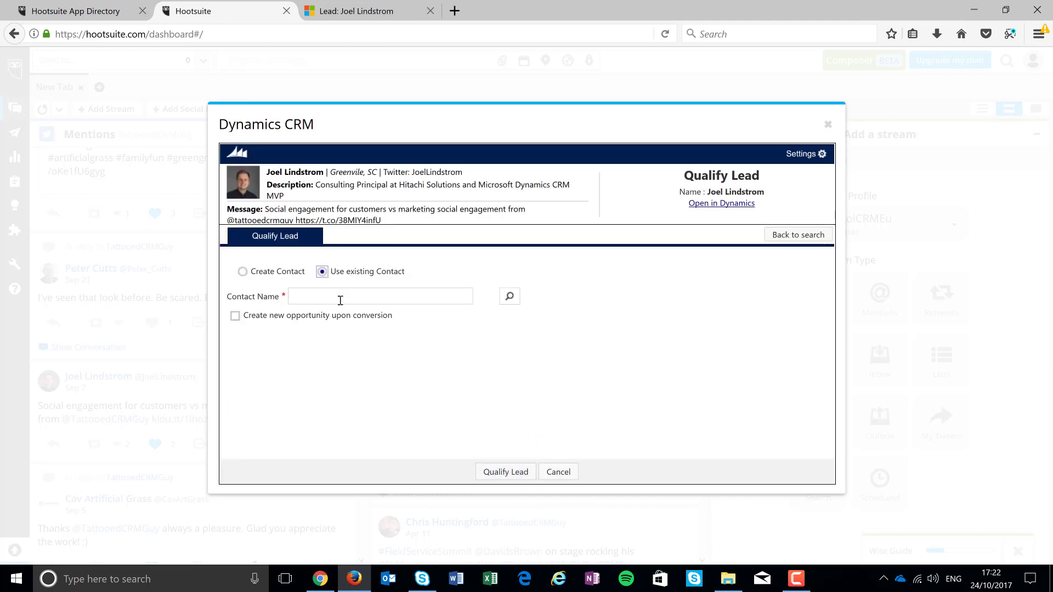
left_click(243, 272)
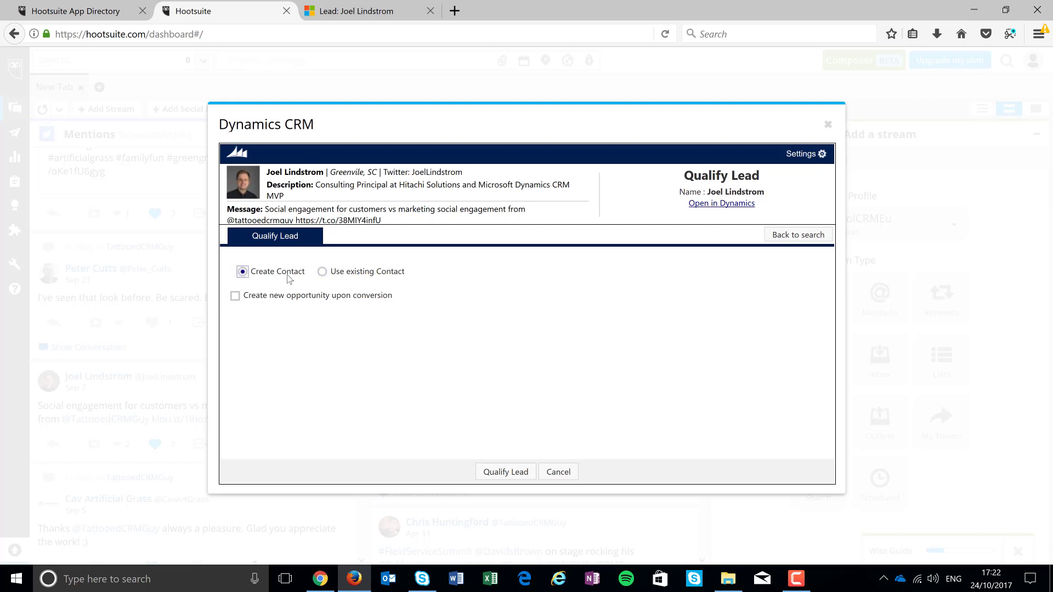
left_click(505, 472)
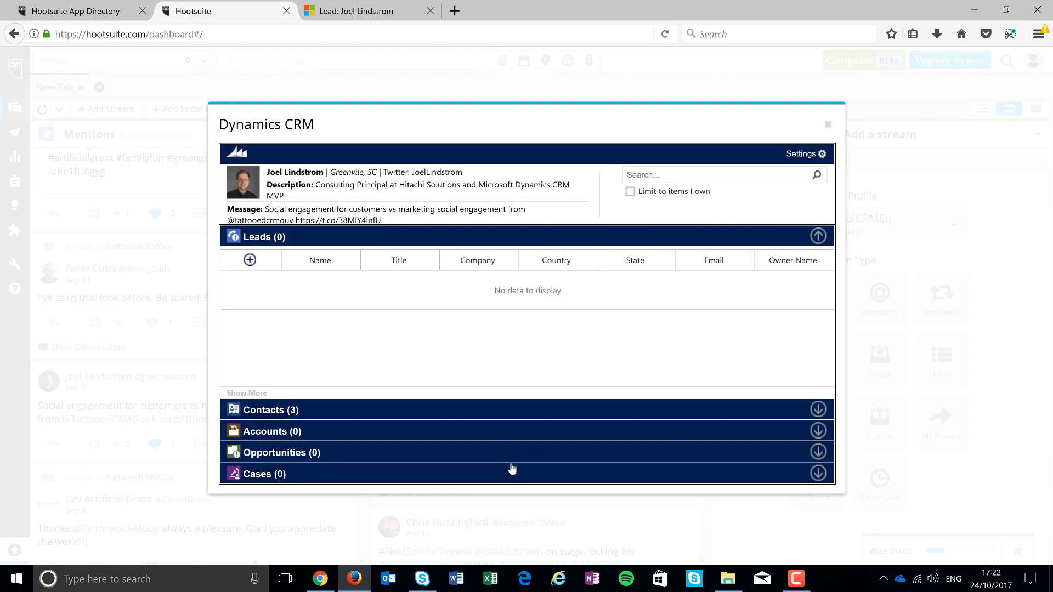
left_click(818, 410)
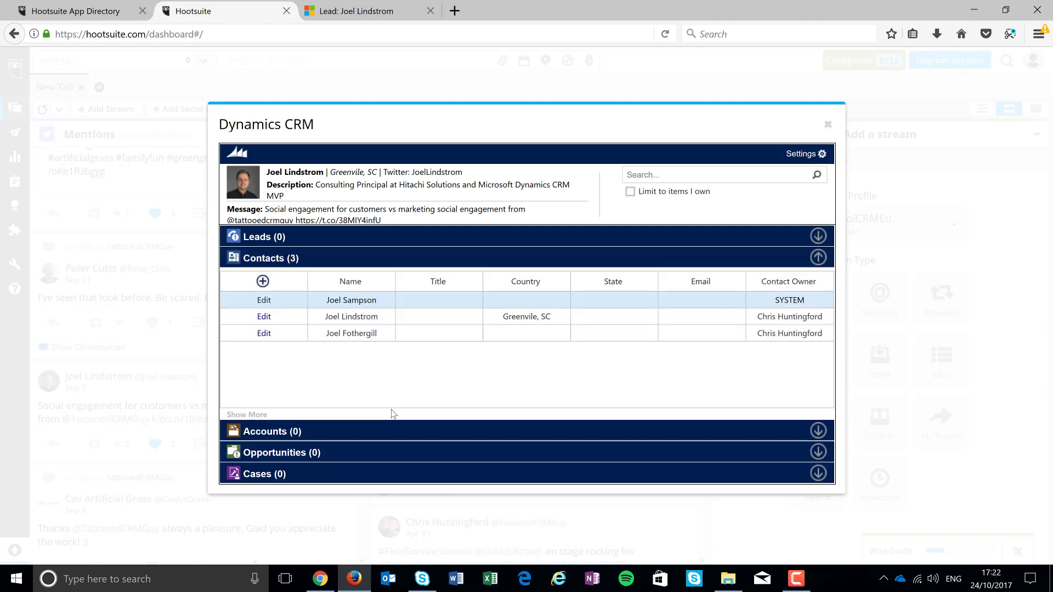